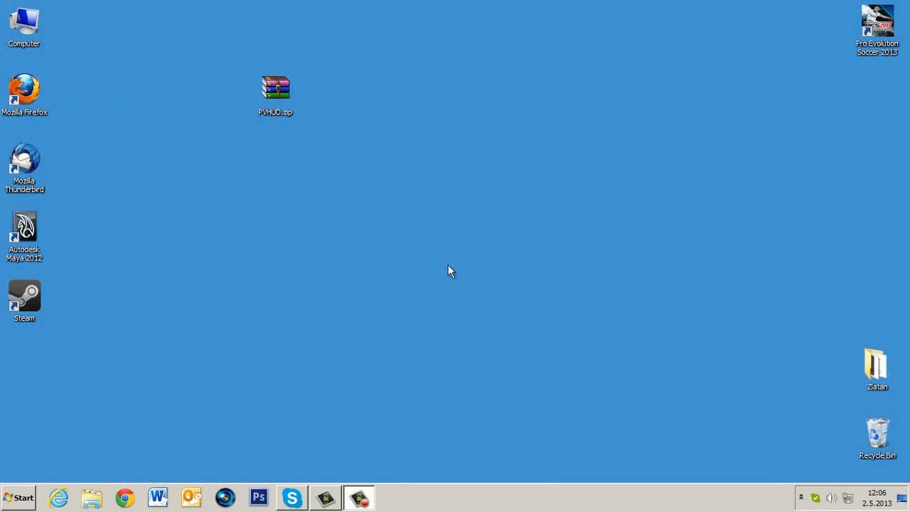
Step: Refresh the desktop and select the PVHUD.zip archive
{"action": "right_click", "coordinate": [448, 271]}
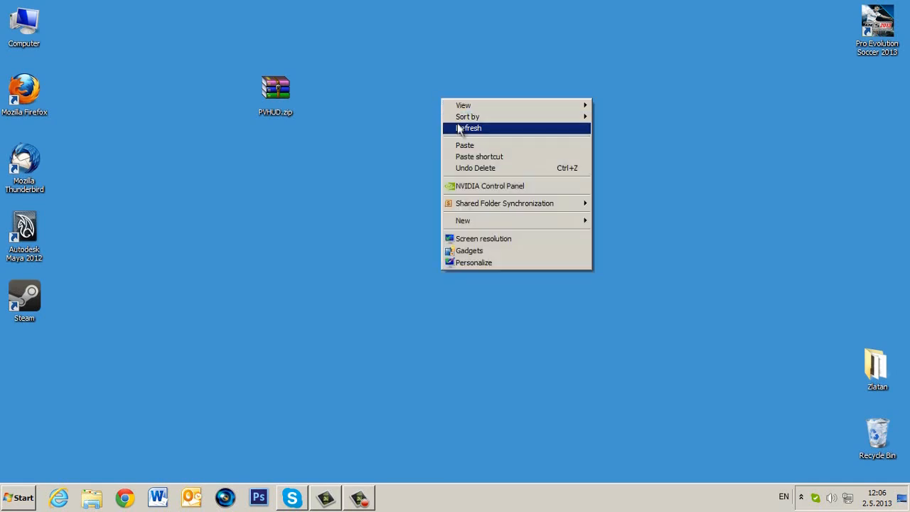
{"action": "left_click", "coordinate": [469, 128]}
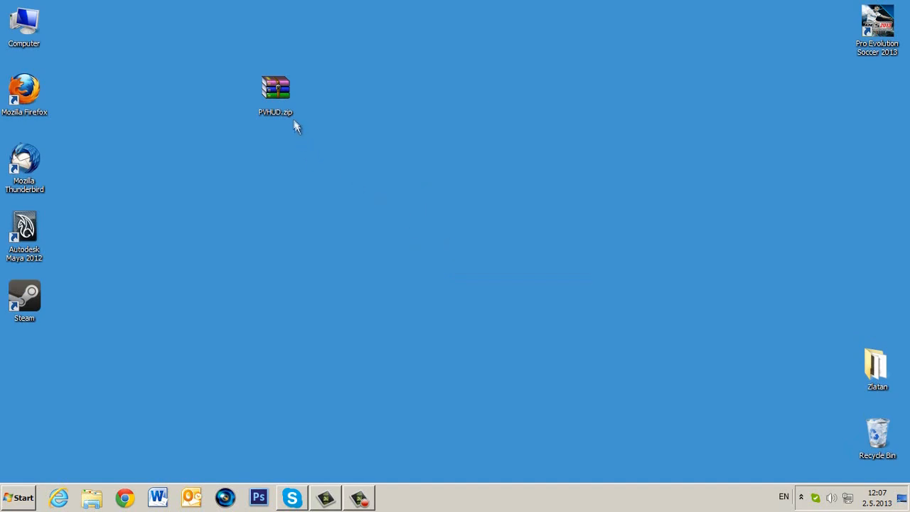
{"action": "mouse_move", "coordinate": [327, 152]}
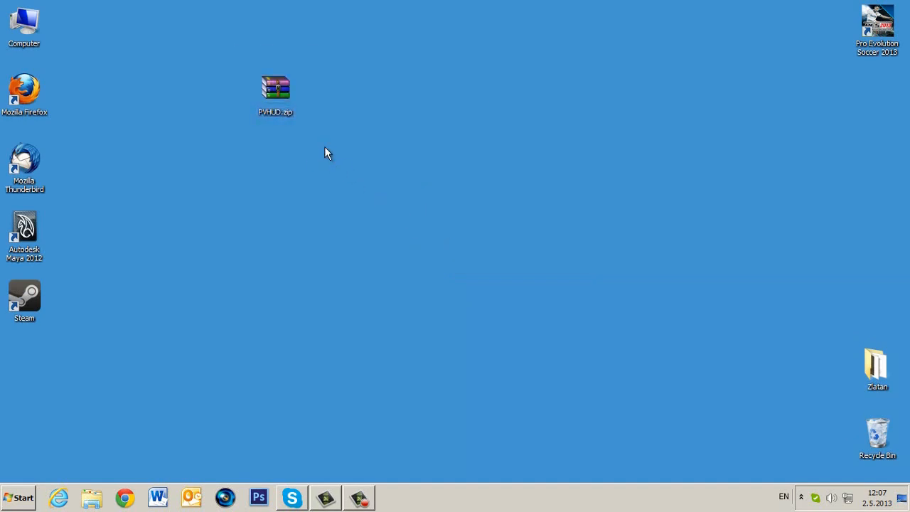
{"action": "left_click", "coordinate": [274, 92]}
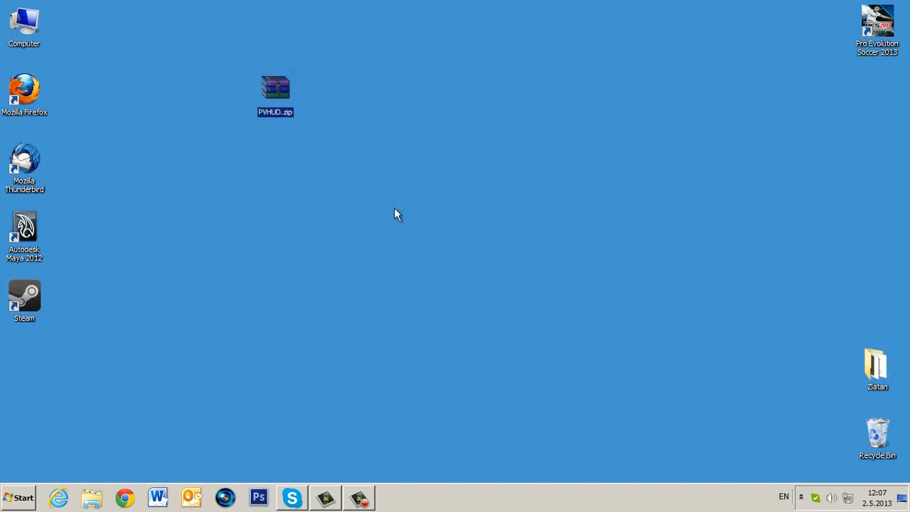
{"action": "mouse_move", "coordinate": [802, 377]}
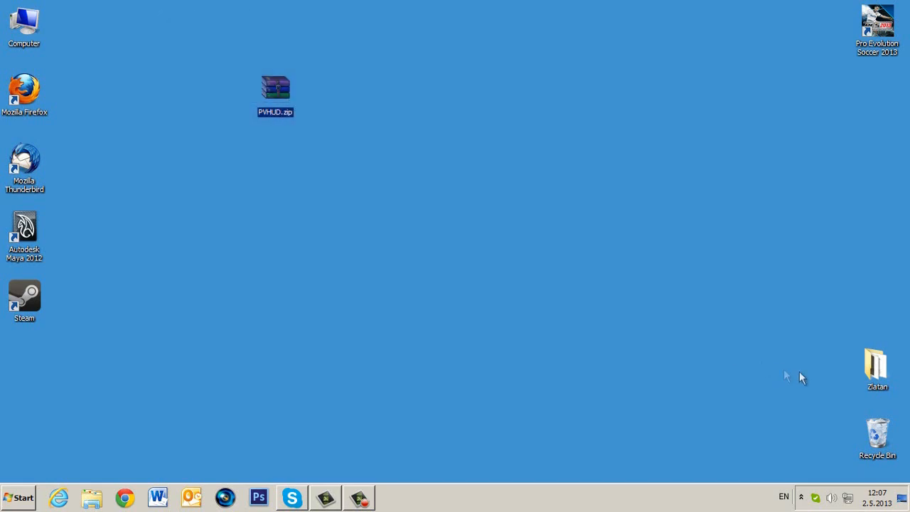
{"action": "mouse_move", "coordinate": [804, 282]}
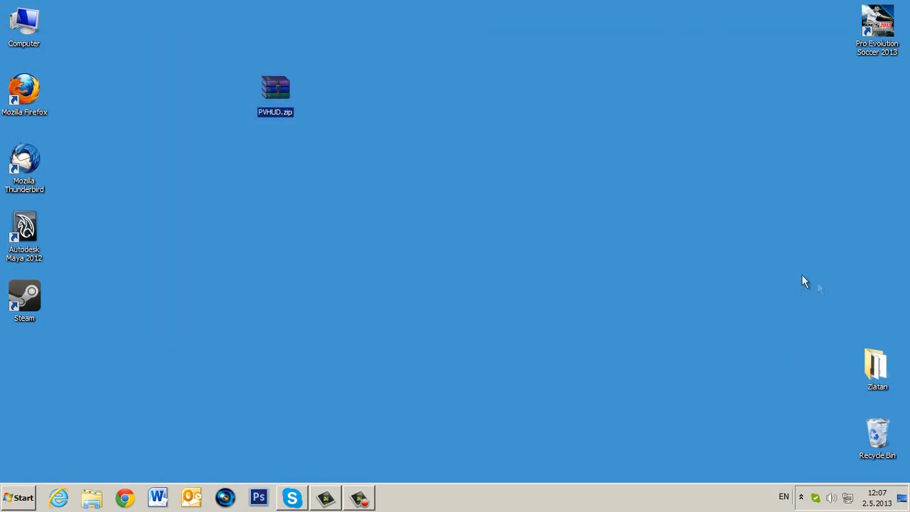
{"action": "left_click", "coordinate": [728, 256]}
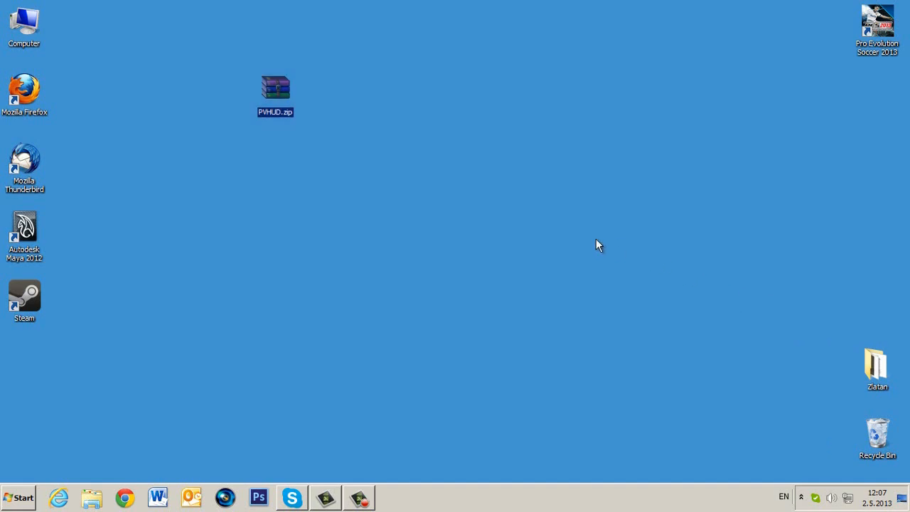
{"action": "mouse_move", "coordinate": [276, 97]}
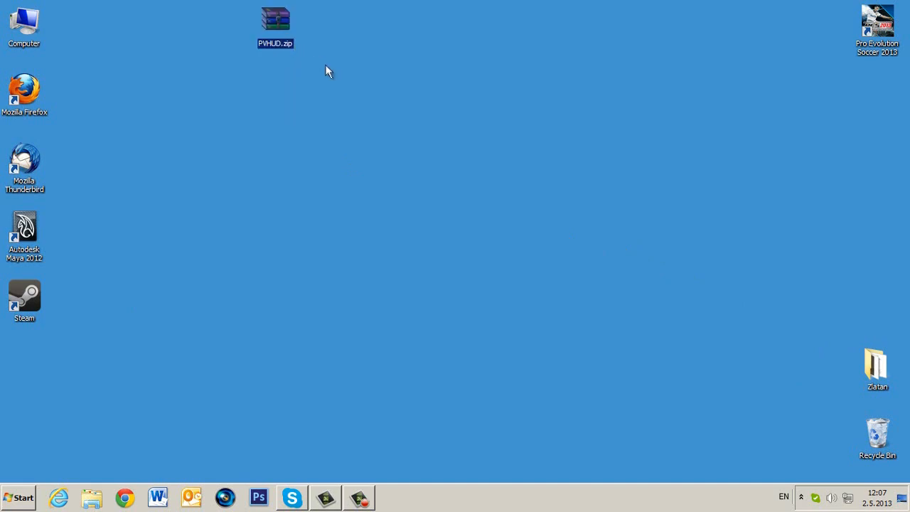
Step: Extract PVHUD.zip onto the desktop and move PVHUD.exe up beside the other icons
{"action": "left_click_drag", "start_coordinate": [276, 20], "coordinate": [324, 20]}
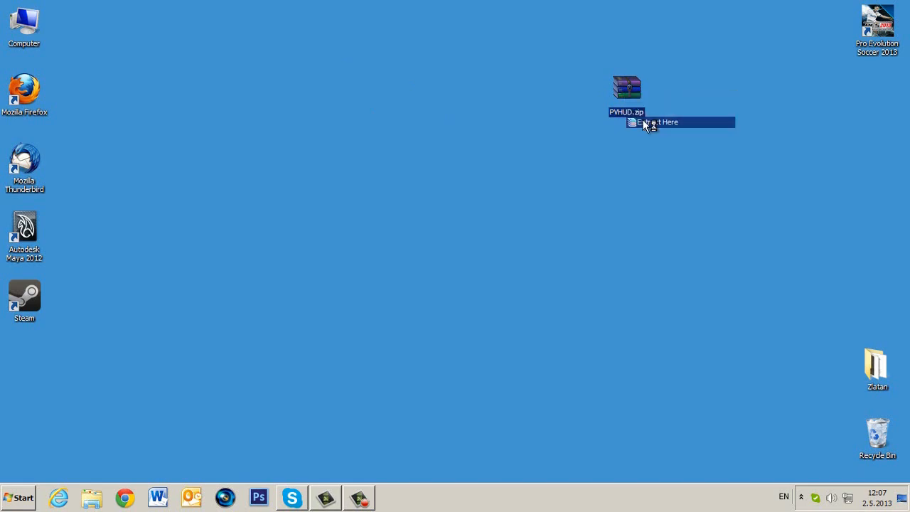
{"action": "left_click", "coordinate": [660, 123]}
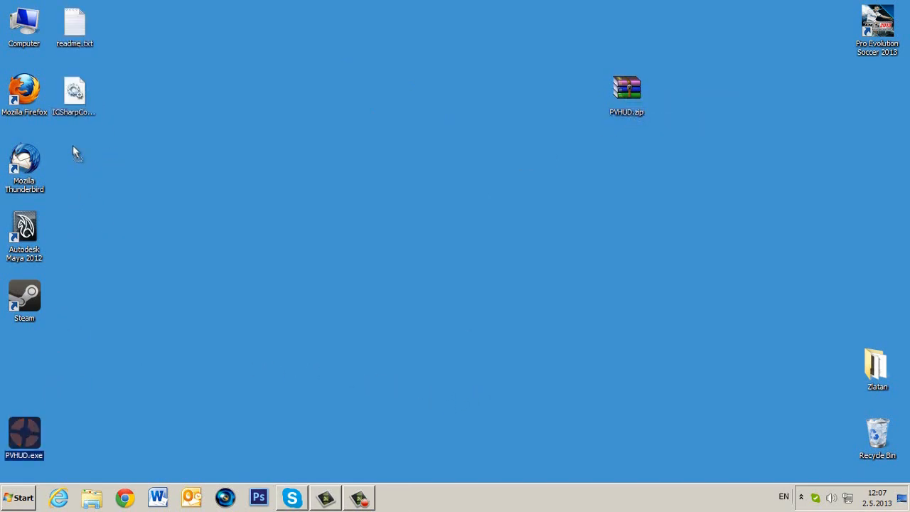
{"action": "left_click_drag", "start_coordinate": [24, 438], "coordinate": [74, 159]}
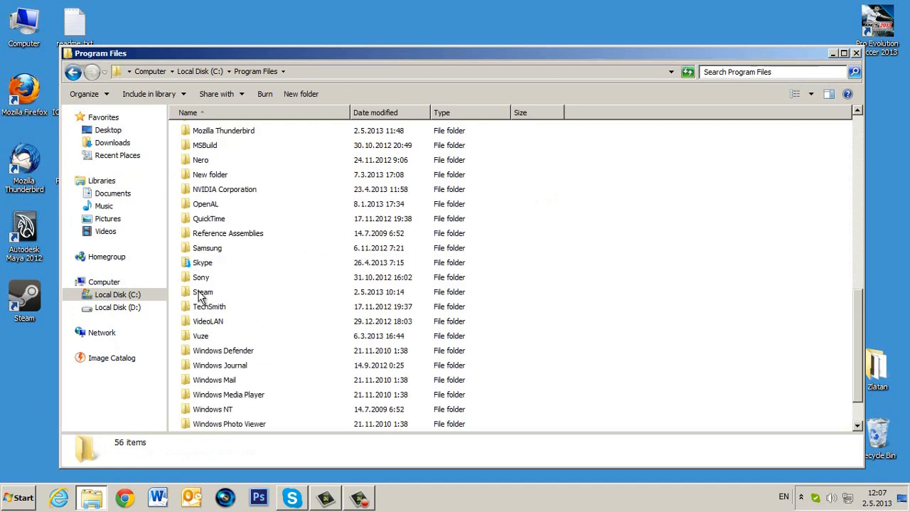
Step: Browse Steam > steamapps > Team Fortress 2 > tf, then put the window away
{"action": "double_click", "coordinate": [201, 291]}
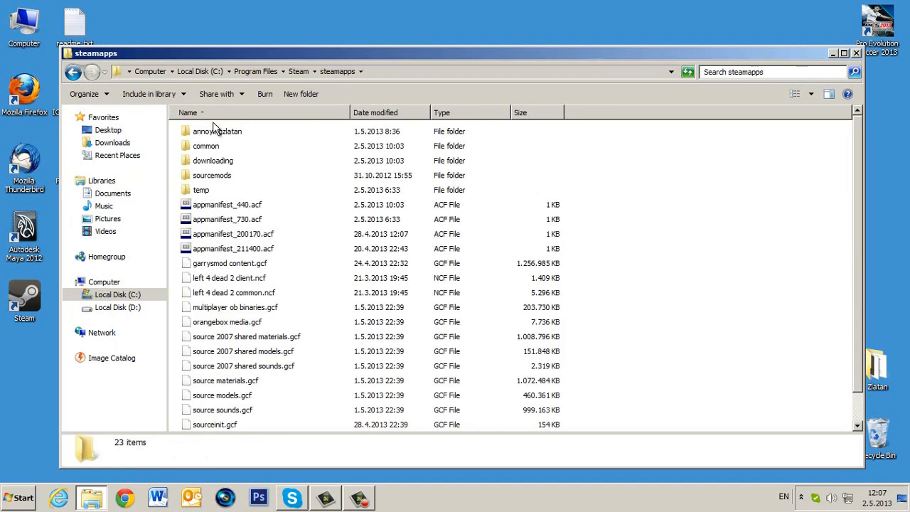
{"action": "double_click", "coordinate": [216, 131]}
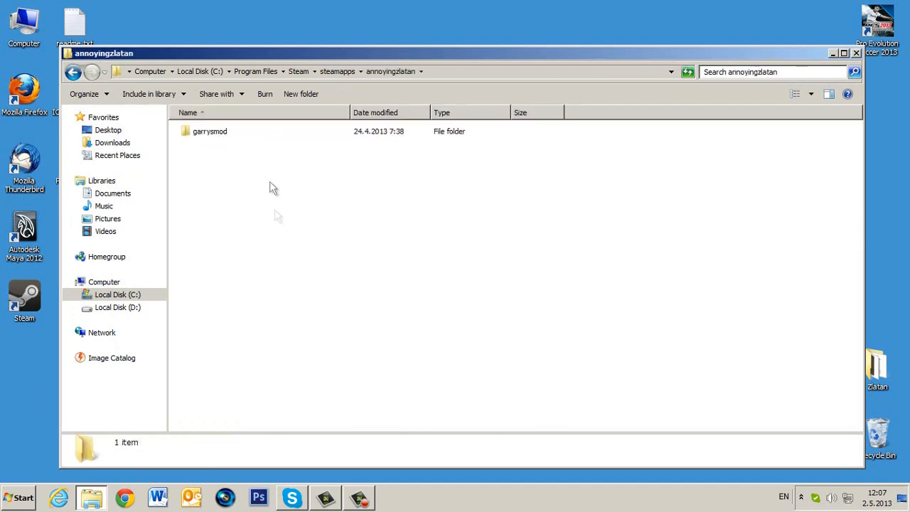
{"action": "mouse_move", "coordinate": [259, 209]}
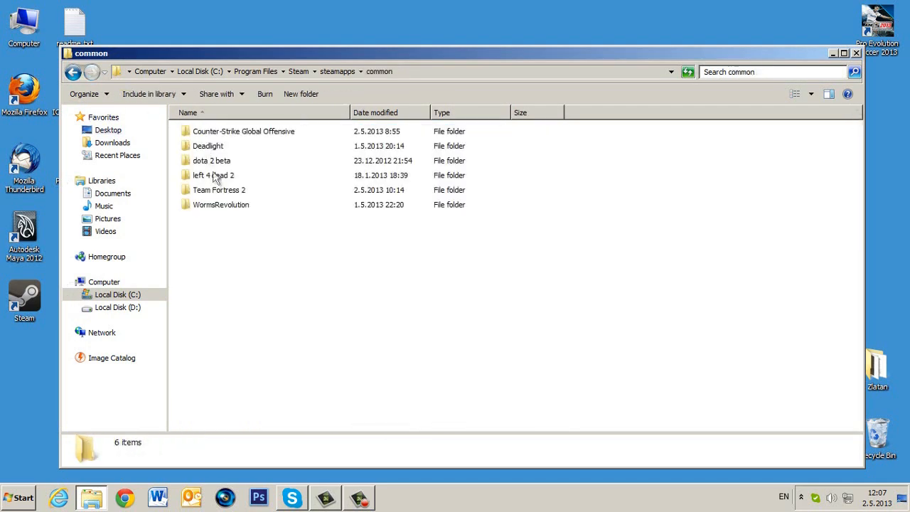
{"action": "double_click", "coordinate": [219, 191]}
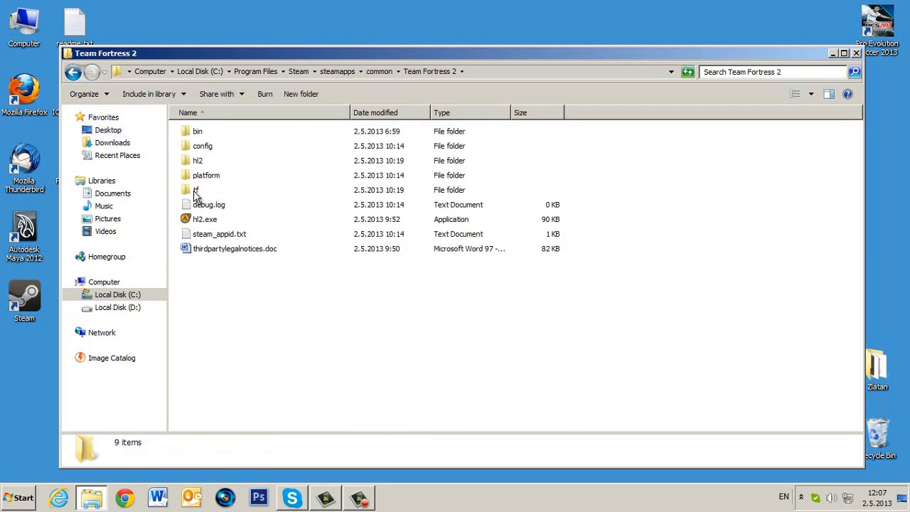
{"action": "double_click", "coordinate": [196, 191]}
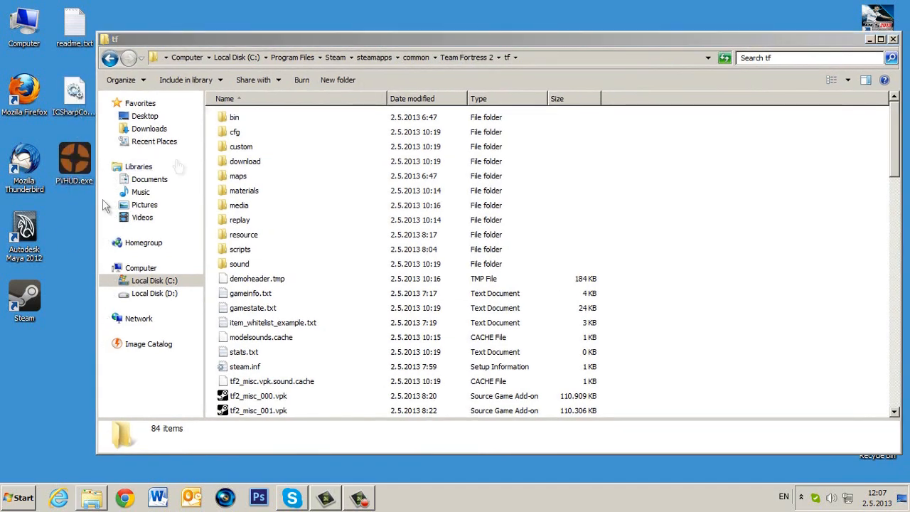
{"action": "left_click", "coordinate": [893, 40]}
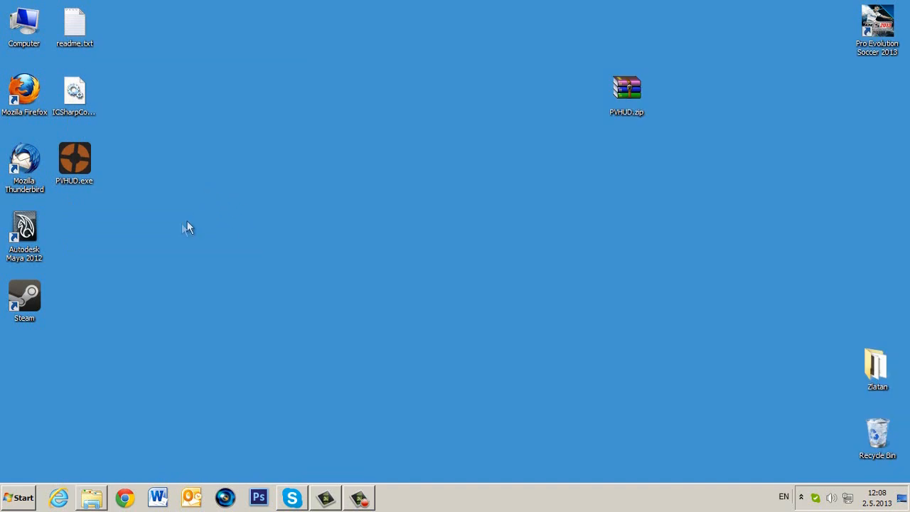
{"action": "mouse_move", "coordinate": [125, 240]}
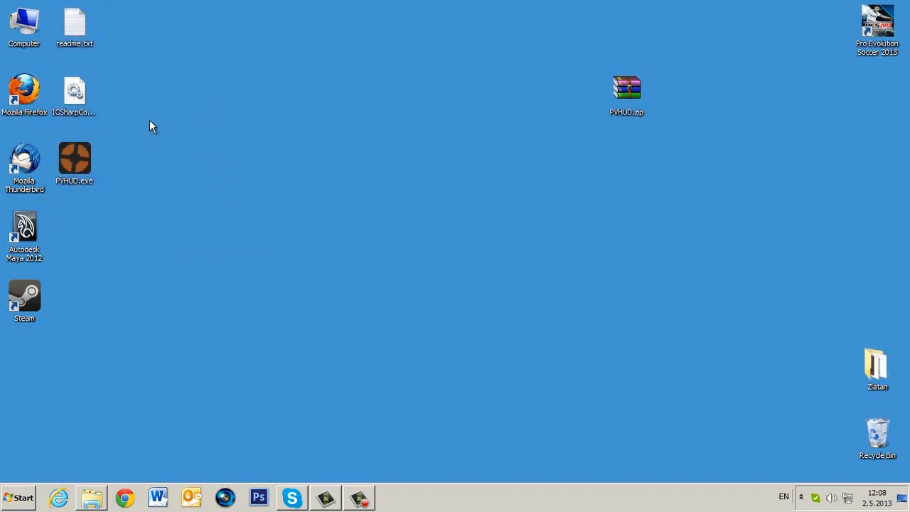
Step: Launch PVHUD.exe from the desktop, which warns it must sit in the tf directory
{"action": "left_click", "coordinate": [74, 158]}
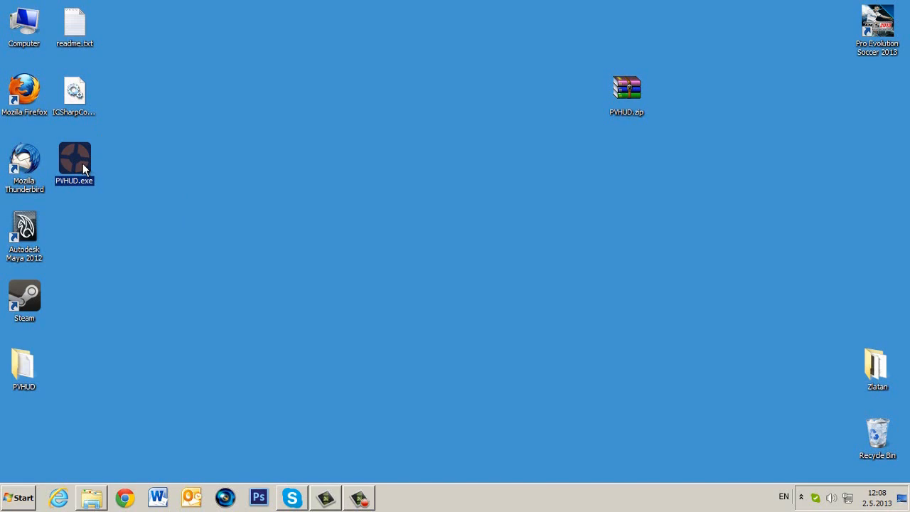
{"action": "double_click", "coordinate": [74, 159]}
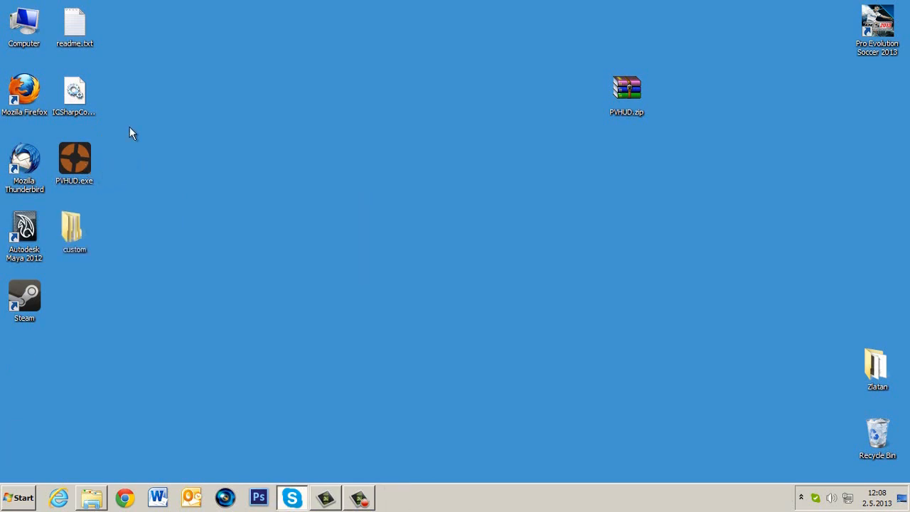
{"action": "double_click", "coordinate": [73, 159]}
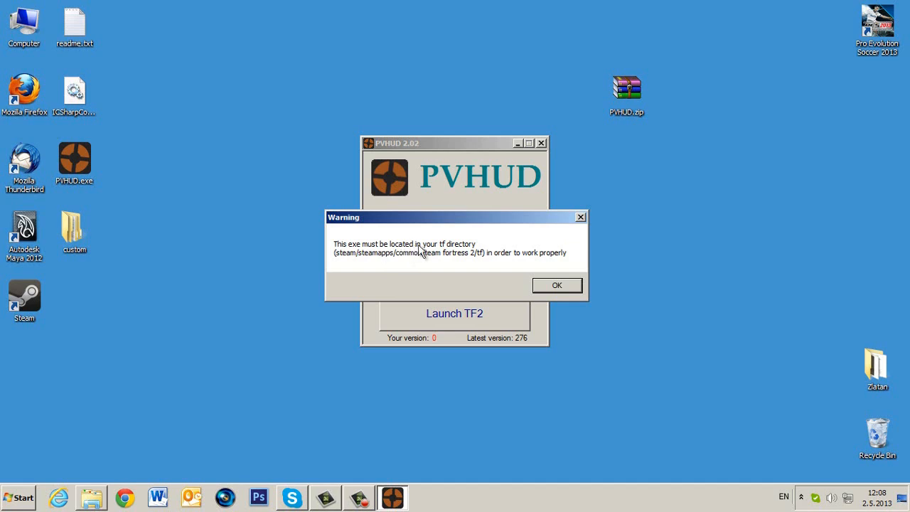
{"action": "mouse_move", "coordinate": [502, 268]}
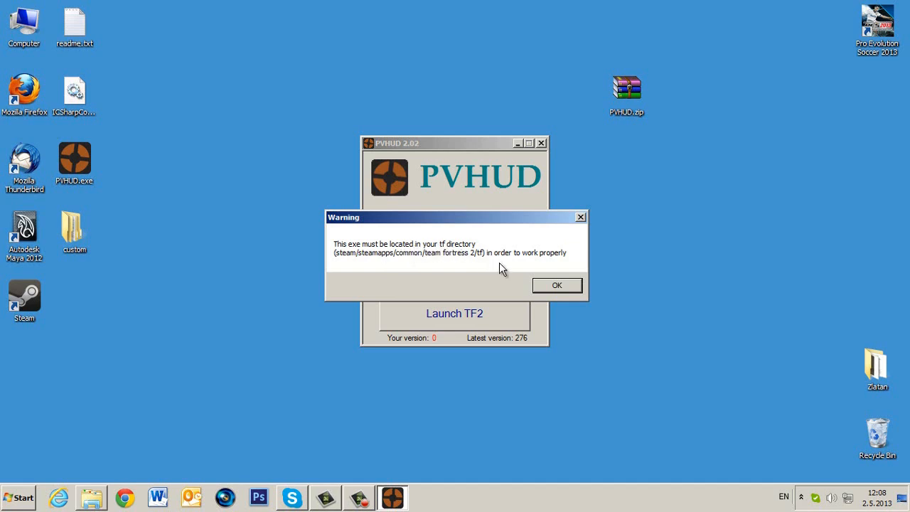
Step: Dismiss the tf directory warning and start installing the HUD toward version 276
{"action": "left_click", "coordinate": [557, 284]}
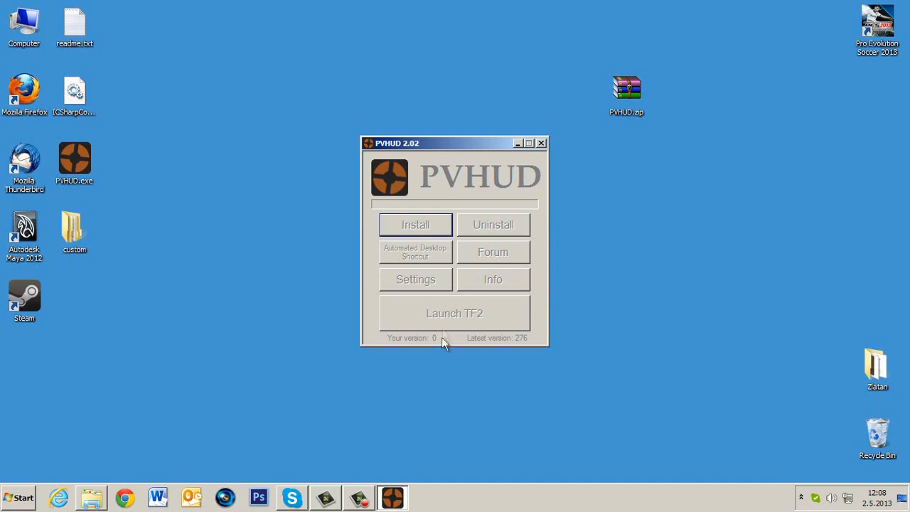
{"action": "left_click", "coordinate": [415, 225]}
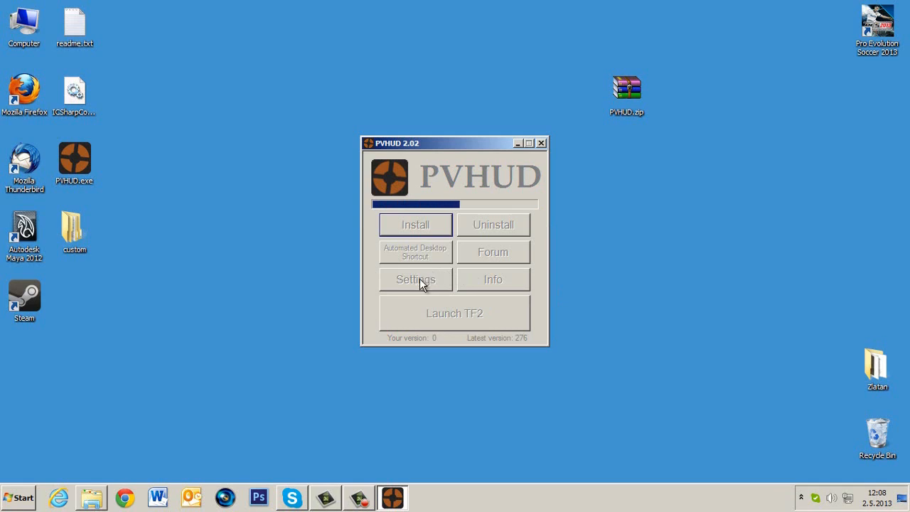
{"action": "mouse_move", "coordinate": [290, 334]}
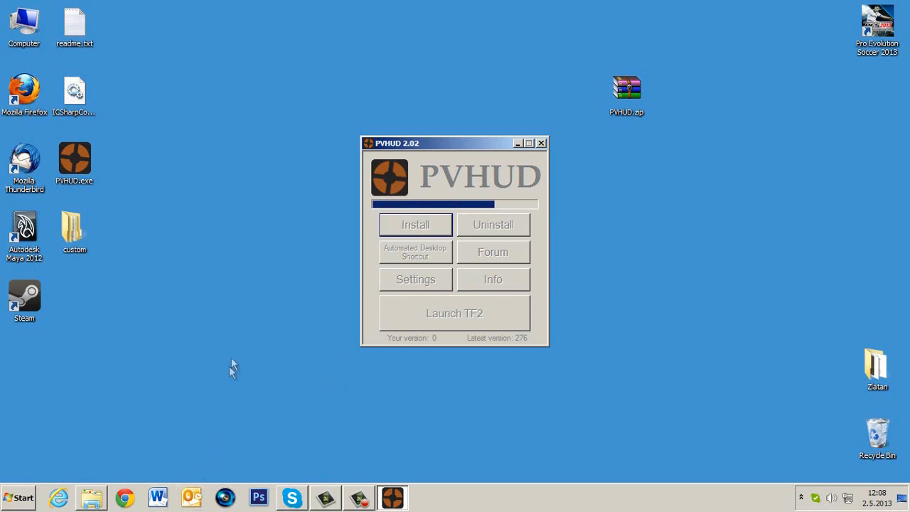
{"action": "mouse_move", "coordinate": [256, 234]}
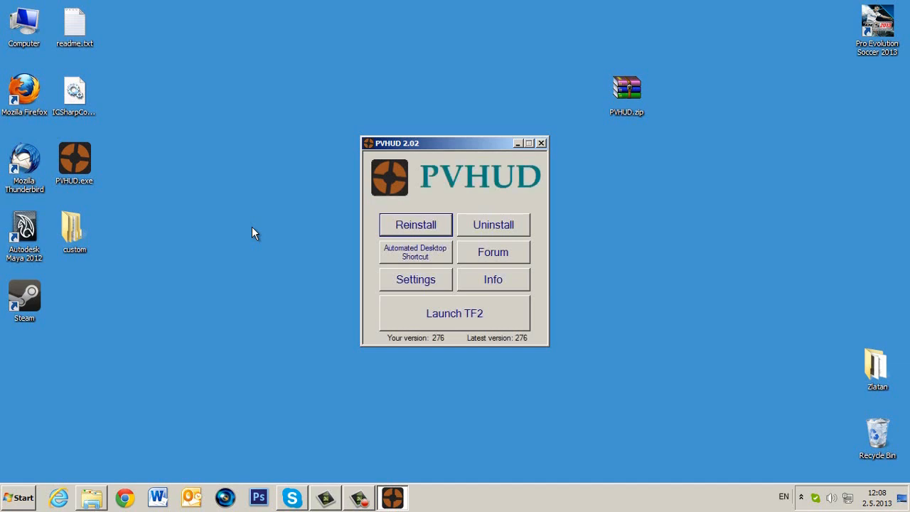
{"action": "mouse_move", "coordinate": [541, 142]}
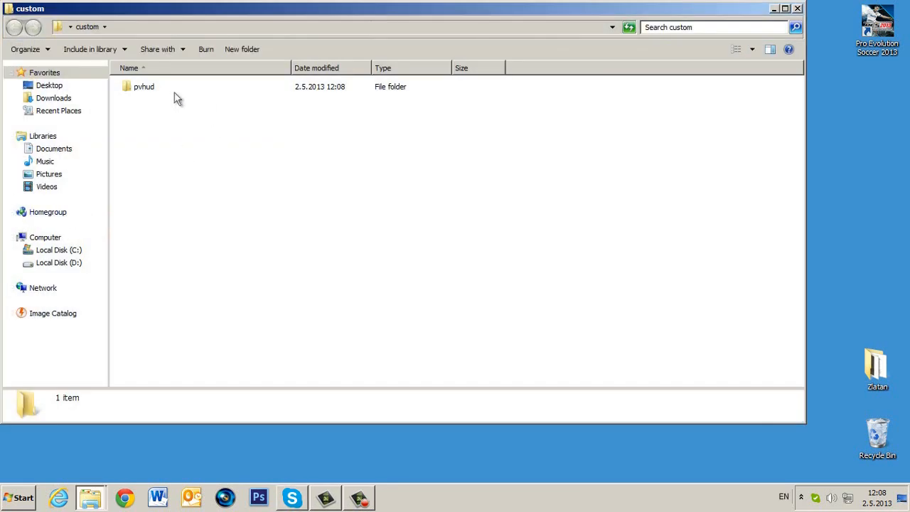
Step: View the pvhud folder's resource, scripts, HUDfiles.zip and HUDVersion.txt, then close the window
{"action": "double_click", "coordinate": [144, 87]}
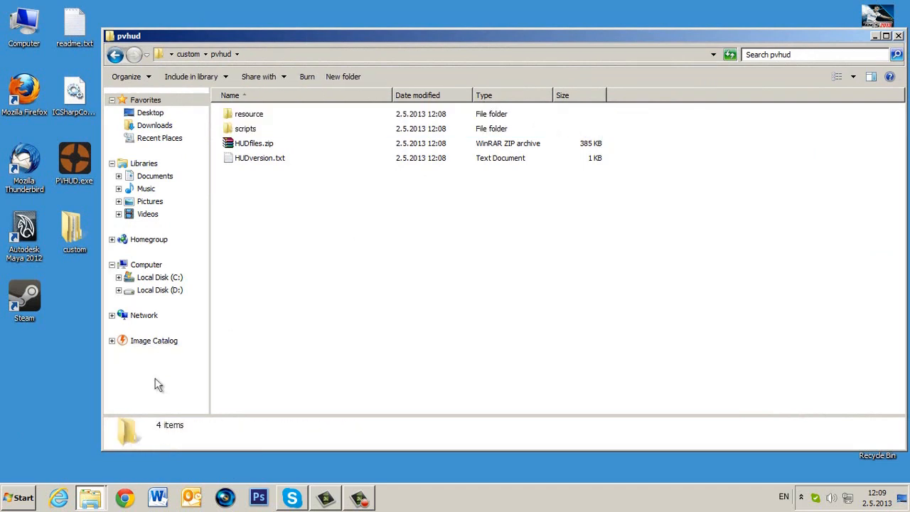
{"action": "left_click", "coordinate": [899, 35]}
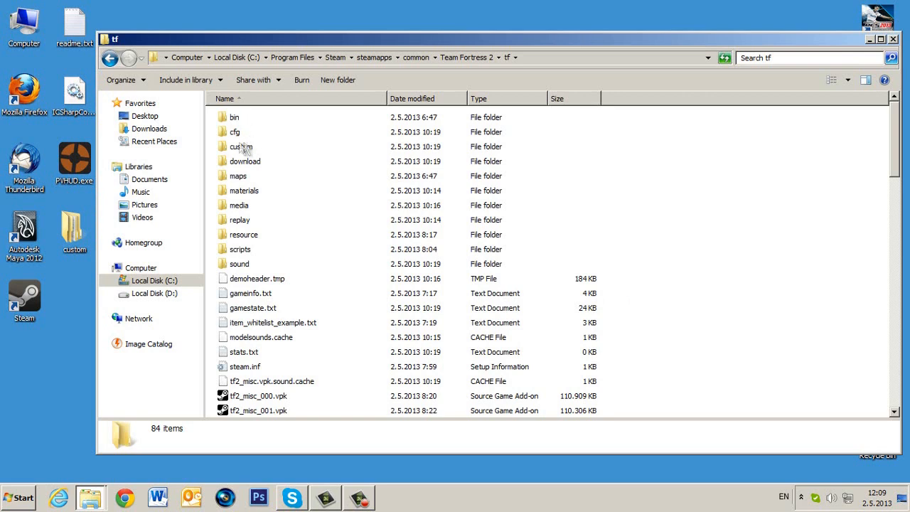
Step: Create a new folder named hud_custom inside tf\custom
{"action": "double_click", "coordinate": [238, 146]}
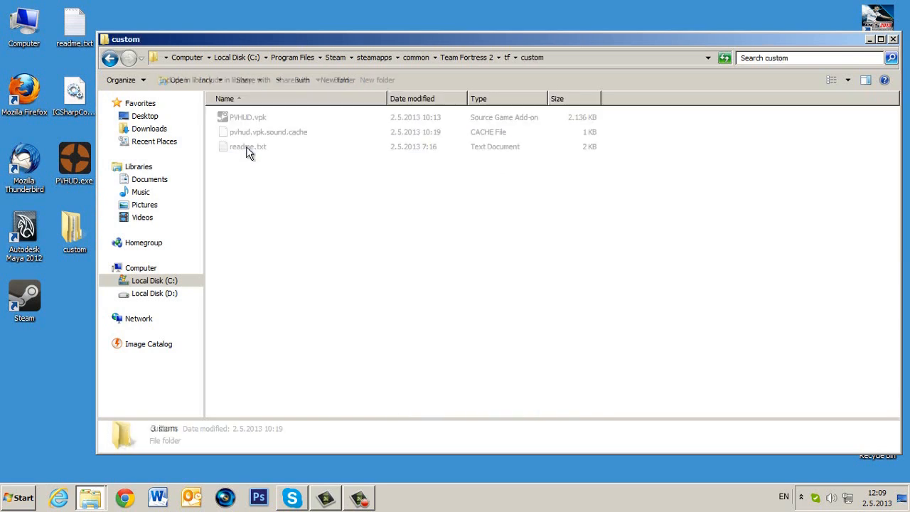
{"action": "right_click", "coordinate": [339, 285]}
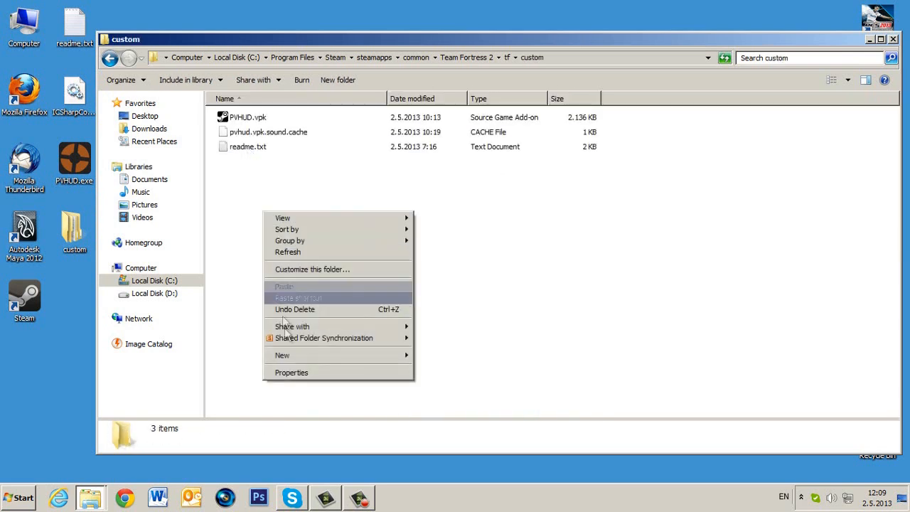
{"action": "left_click", "coordinate": [281, 356]}
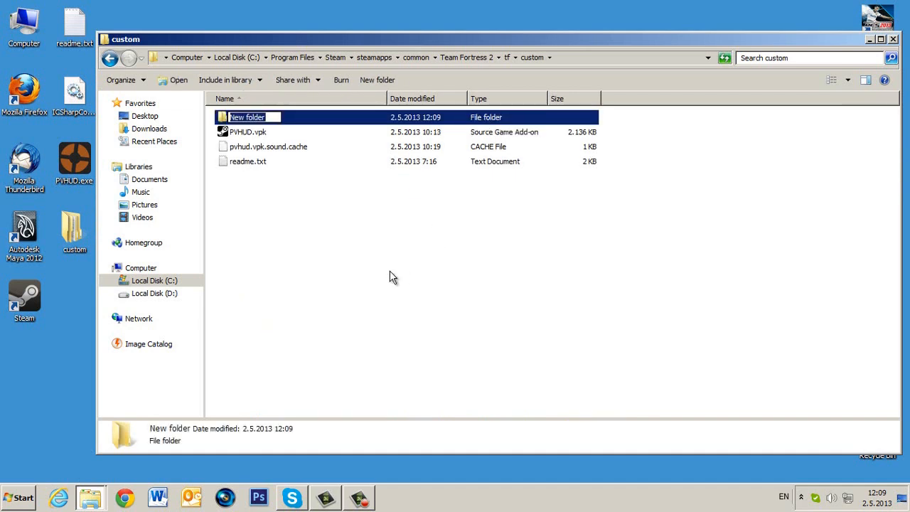
{"action": "type", "text": "hud_custom"}
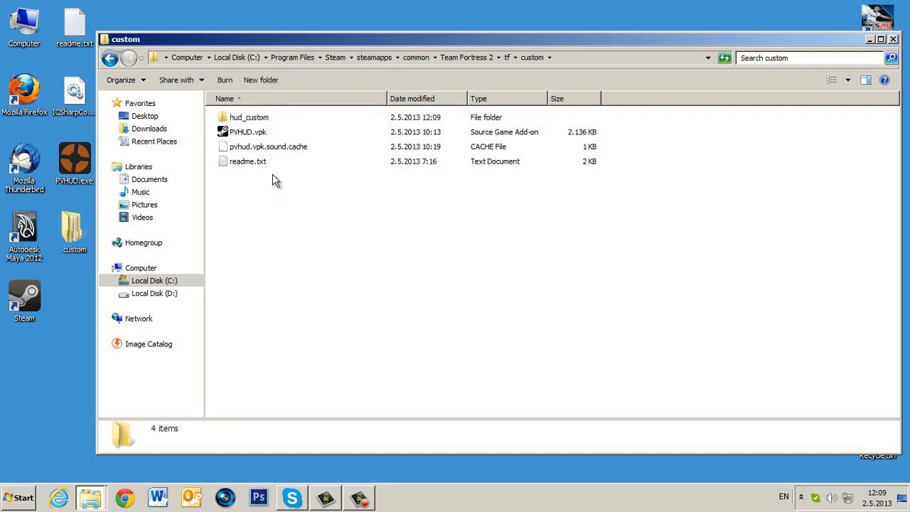
Step: Check hud_custom holds resource and scripts, then go up to Program Files
{"action": "double_click", "coordinate": [249, 116]}
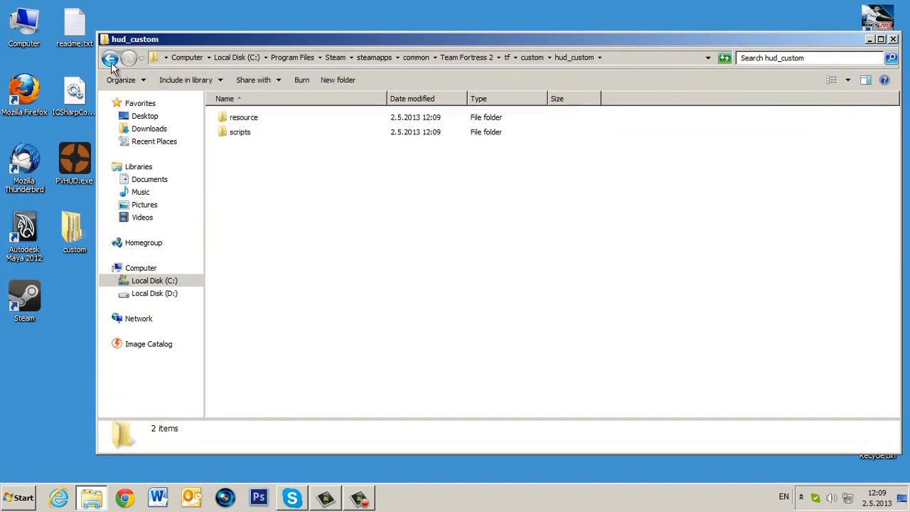
{"action": "left_click", "coordinate": [110, 57]}
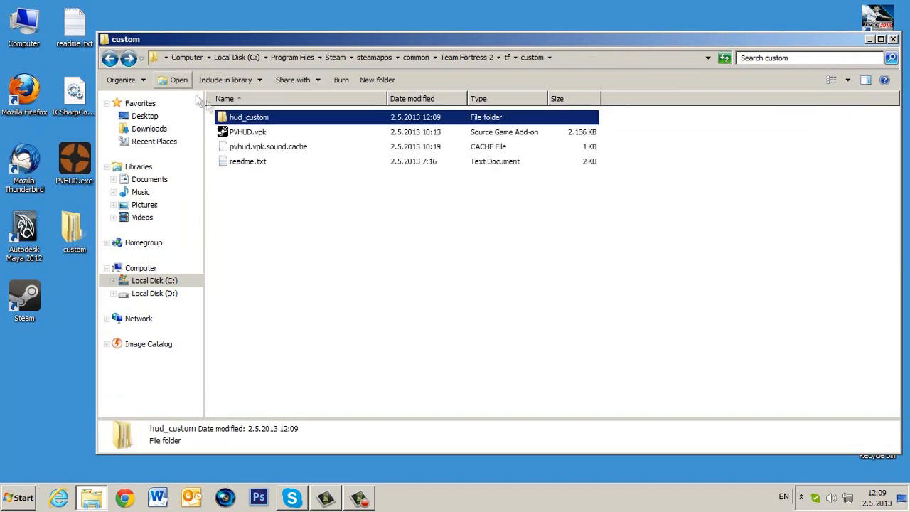
{"action": "double_click", "coordinate": [249, 116]}
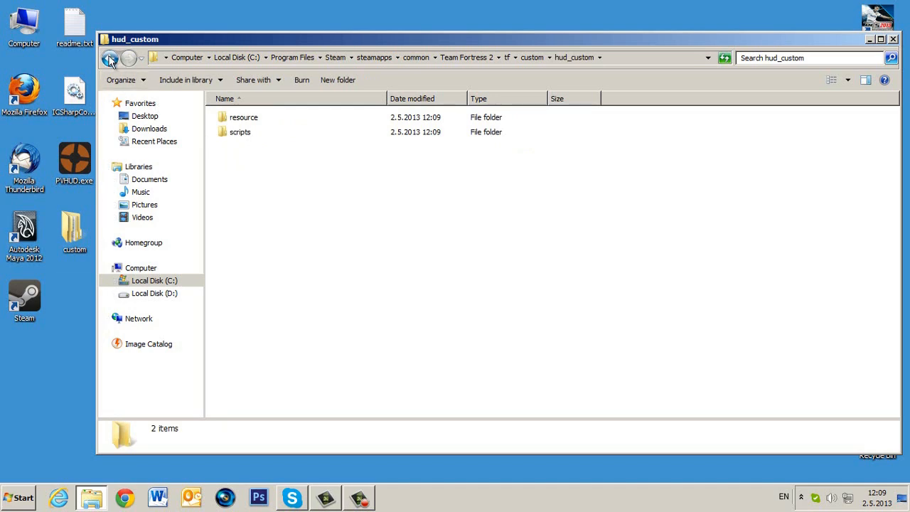
{"action": "left_click", "coordinate": [109, 57]}
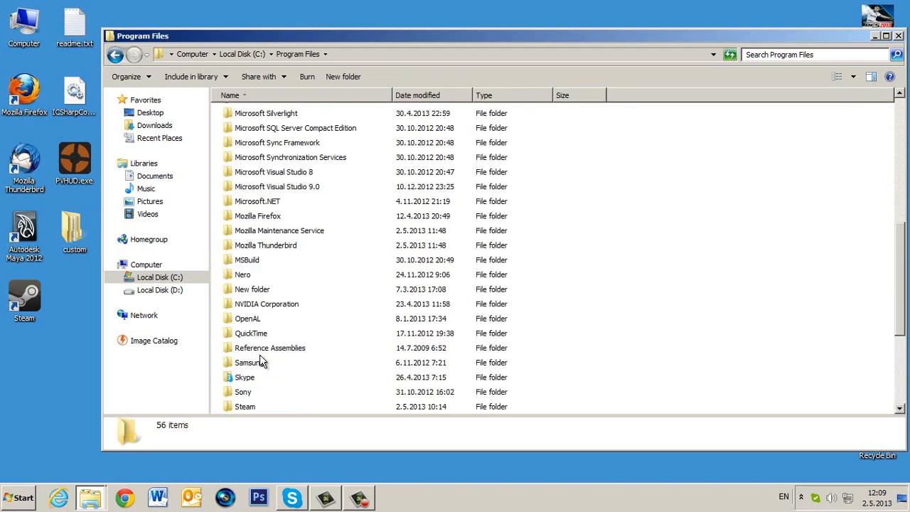
Step: Browse Steam > Team Fortress 2 > bin and scroll down to vpk.exe
{"action": "double_click", "coordinate": [244, 407]}
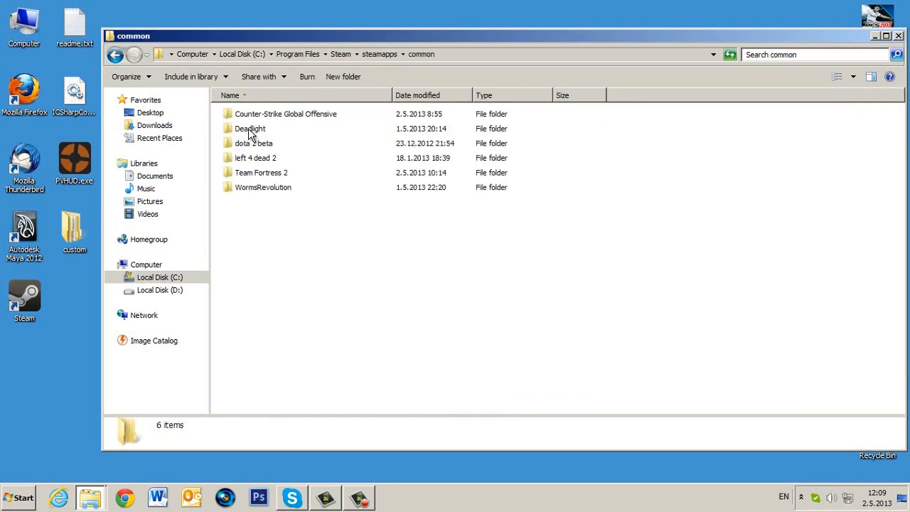
{"action": "double_click", "coordinate": [262, 172]}
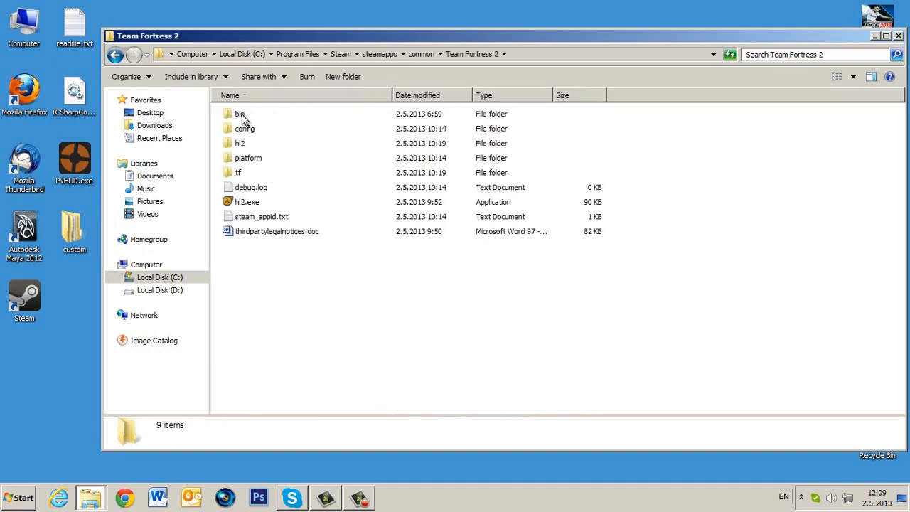
{"action": "double_click", "coordinate": [239, 114]}
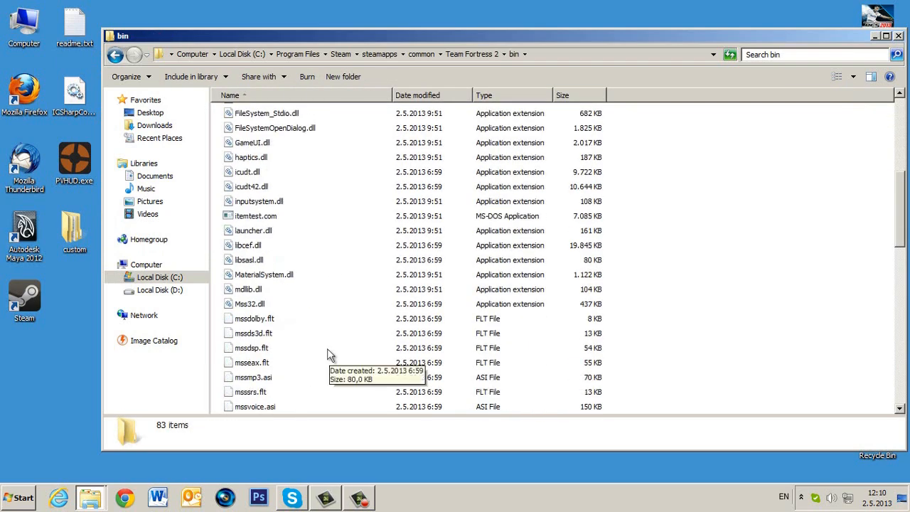
{"action": "scroll", "scroll_direction": "down", "scroll_amount": 3}
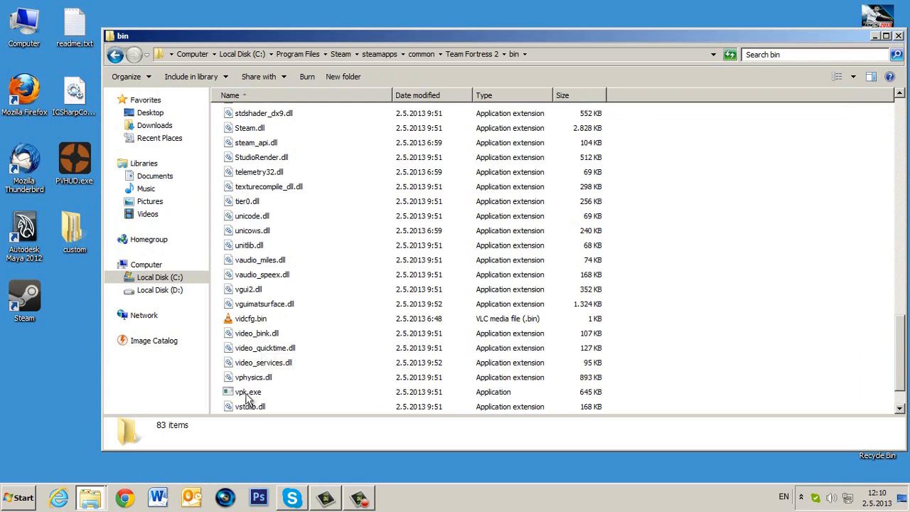
{"action": "mouse_move", "coordinate": [79, 503]}
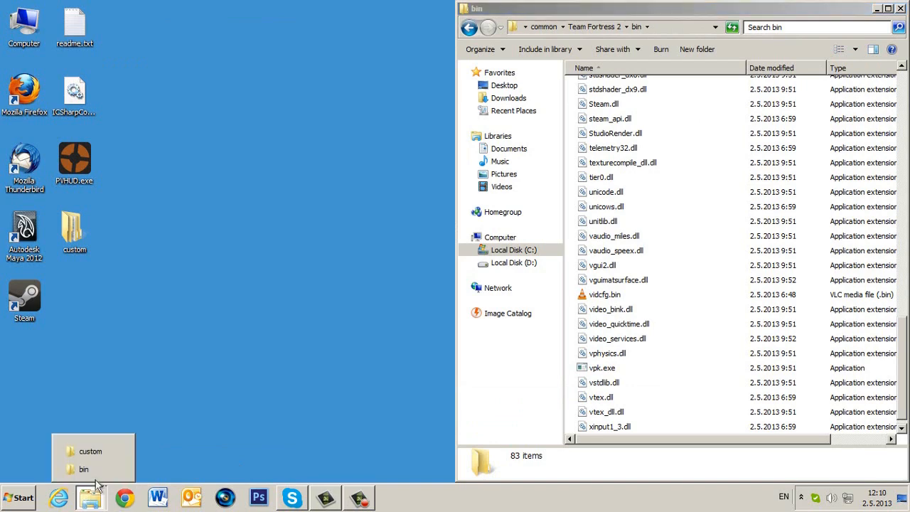
Step: Open custom in a second window and check hud_custom's contents
{"action": "left_click", "coordinate": [91, 451]}
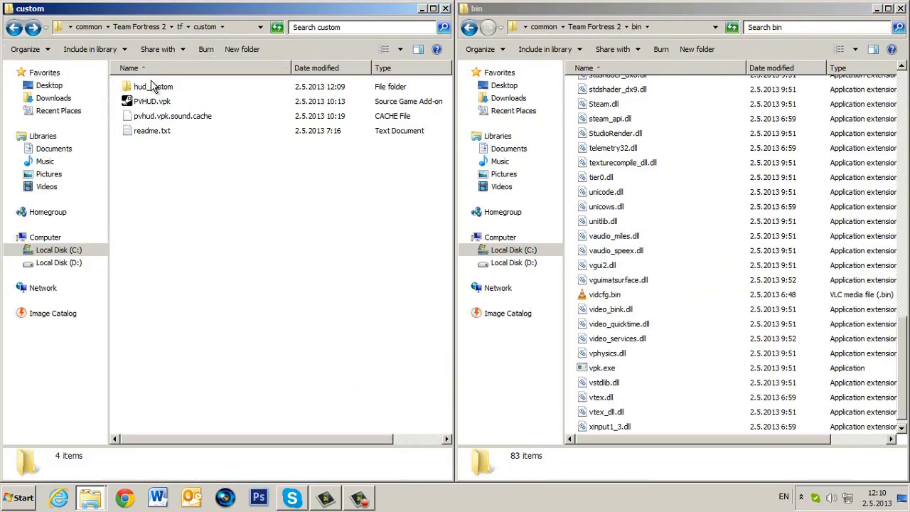
{"action": "left_click", "coordinate": [153, 86]}
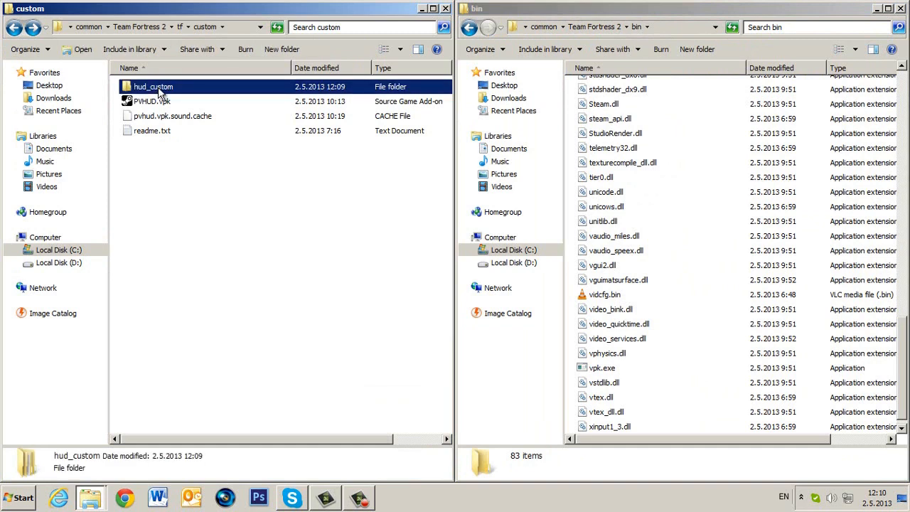
{"action": "double_click", "coordinate": [154, 87]}
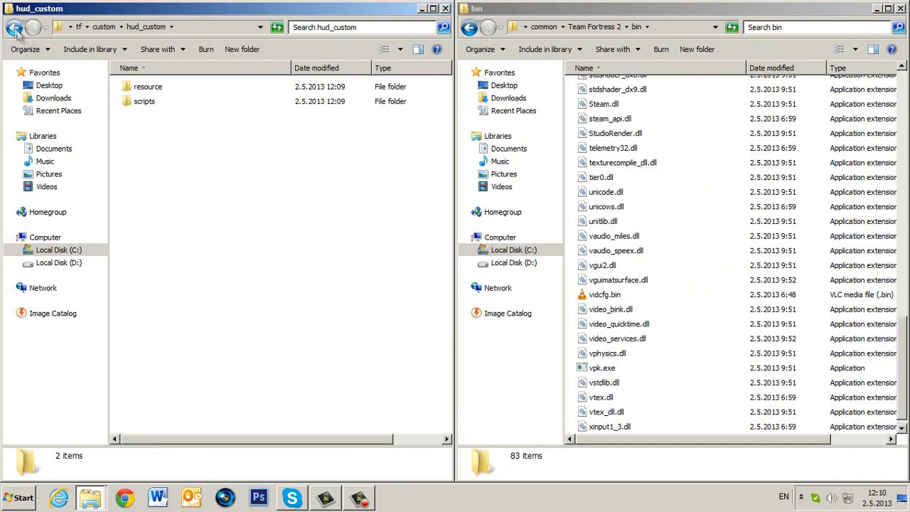
{"action": "left_click", "coordinate": [13, 27]}
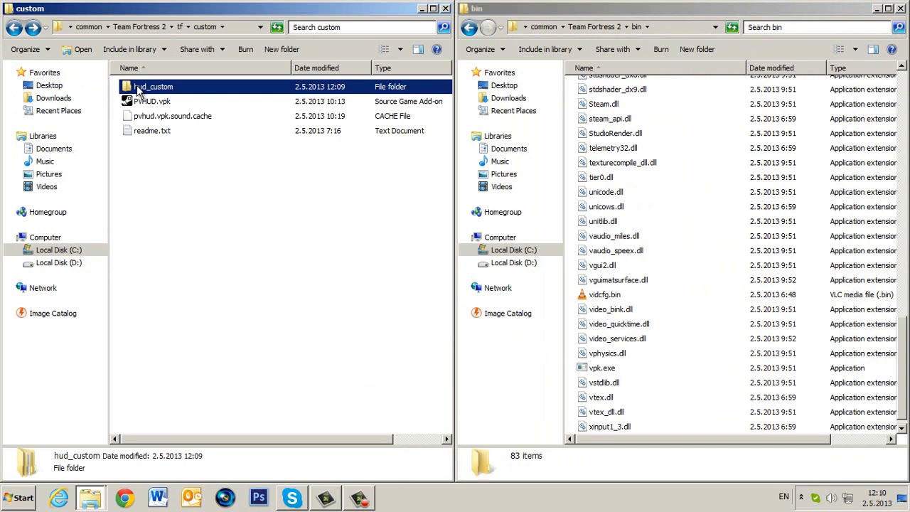
Step: Build hud_custom.vpk from the hud_custom folder using vpk.exe
{"action": "double_click", "coordinate": [154, 87]}
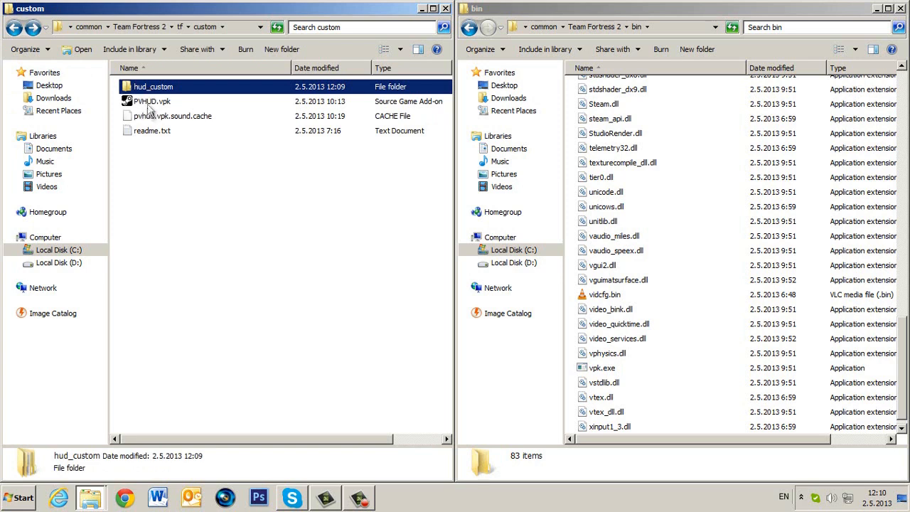
{"action": "mouse_move", "coordinate": [185, 190]}
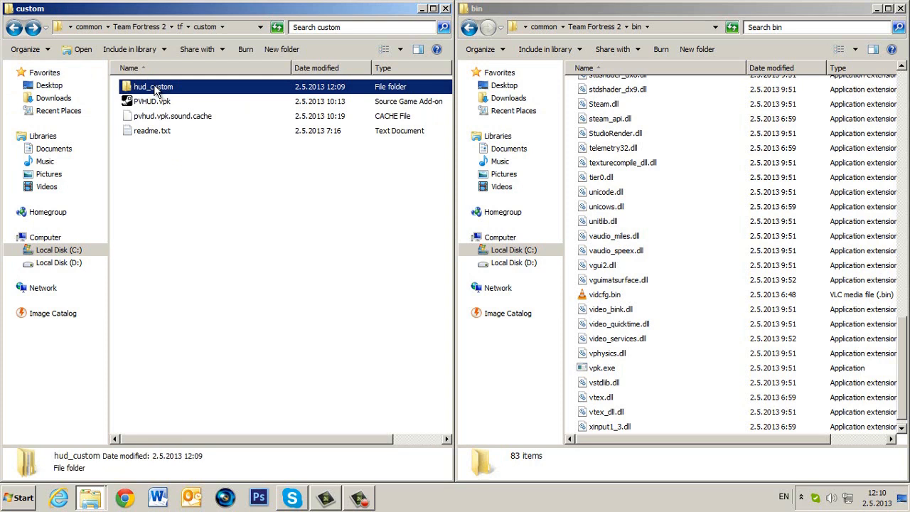
{"action": "double_click", "coordinate": [153, 87]}
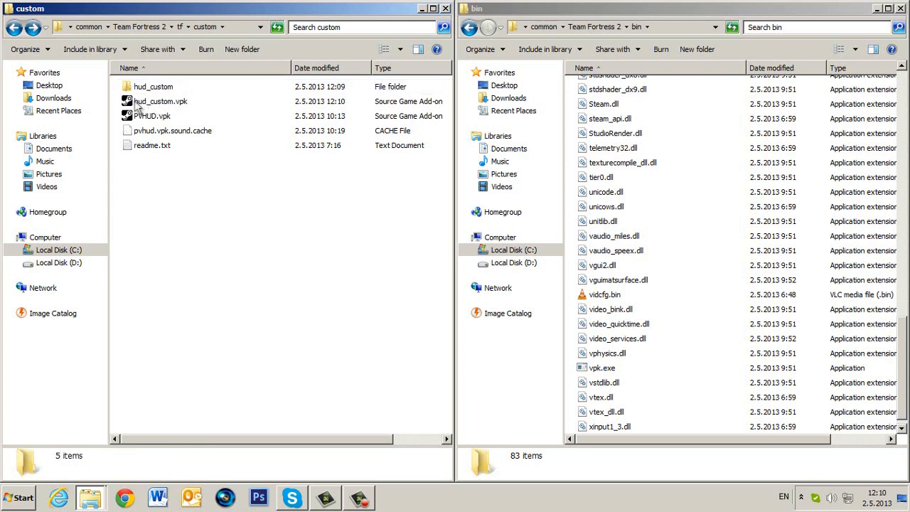
{"action": "mouse_move", "coordinate": [151, 117]}
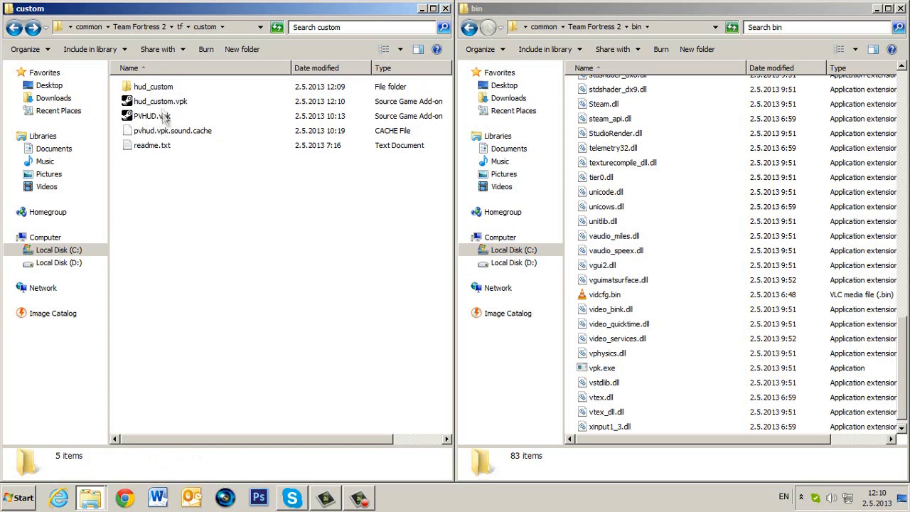
{"action": "mouse_move", "coordinate": [151, 115]}
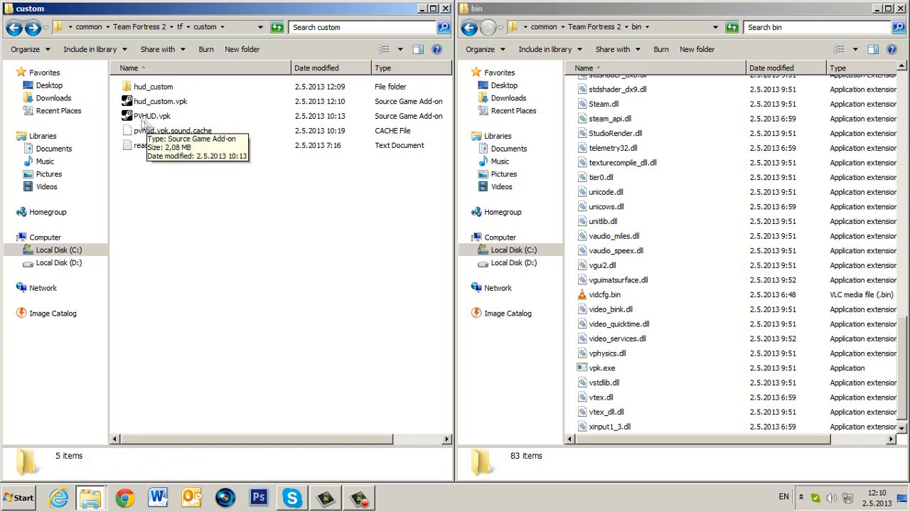
{"action": "mouse_move", "coordinate": [172, 127]}
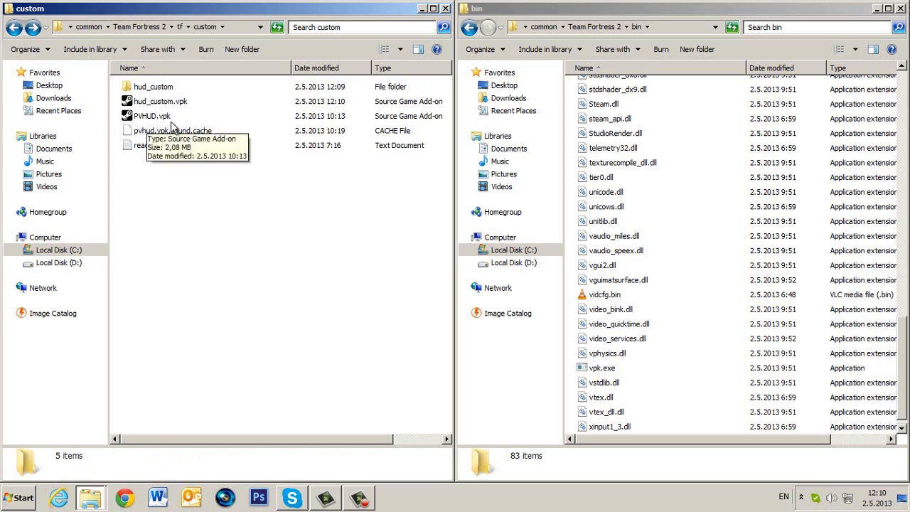
{"action": "mouse_move", "coordinate": [154, 91]}
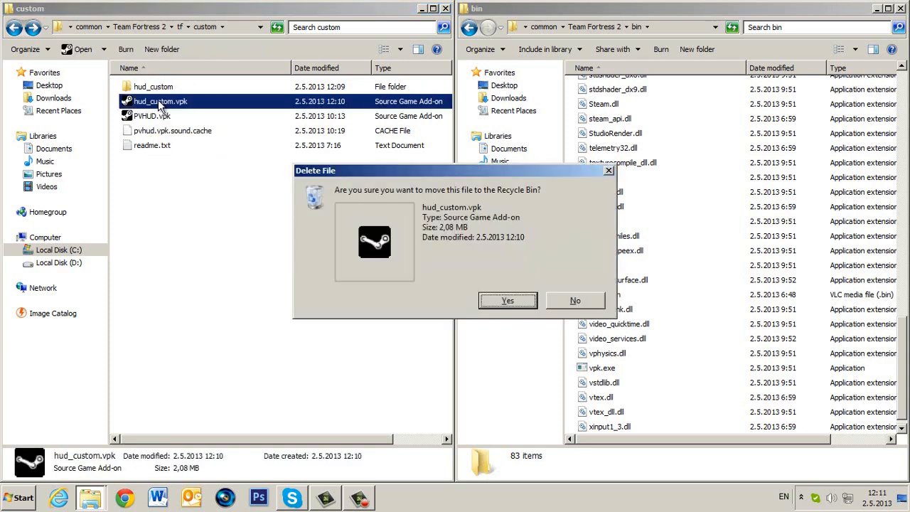
Step: Delete hud_custom.vpk and the hud_custom folder, leaving PVHUD.vpk, its sound cache and readme.txt
{"action": "left_click", "coordinate": [506, 300]}
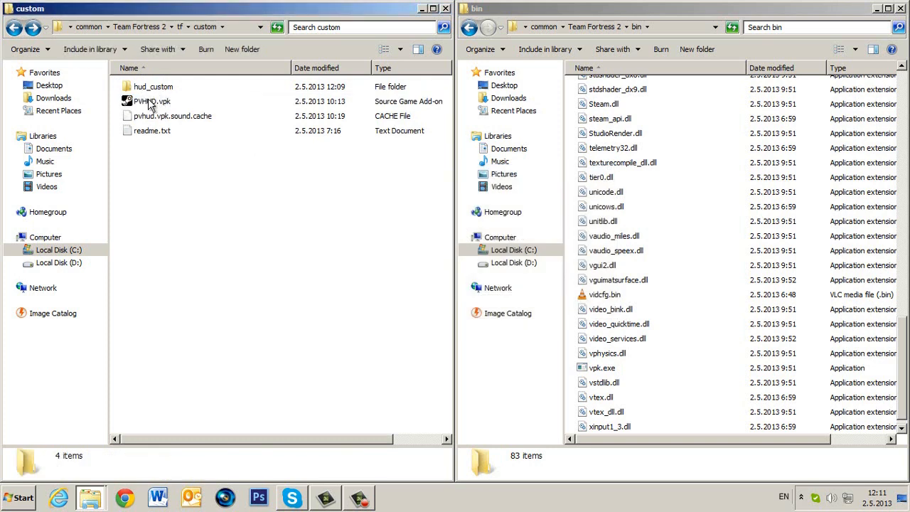
{"action": "mouse_move", "coordinate": [158, 116]}
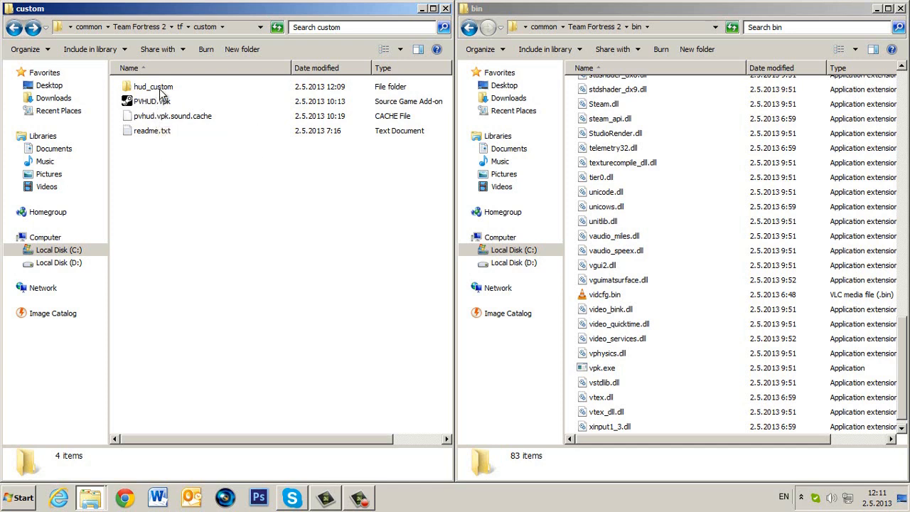
{"action": "double_click", "coordinate": [153, 86]}
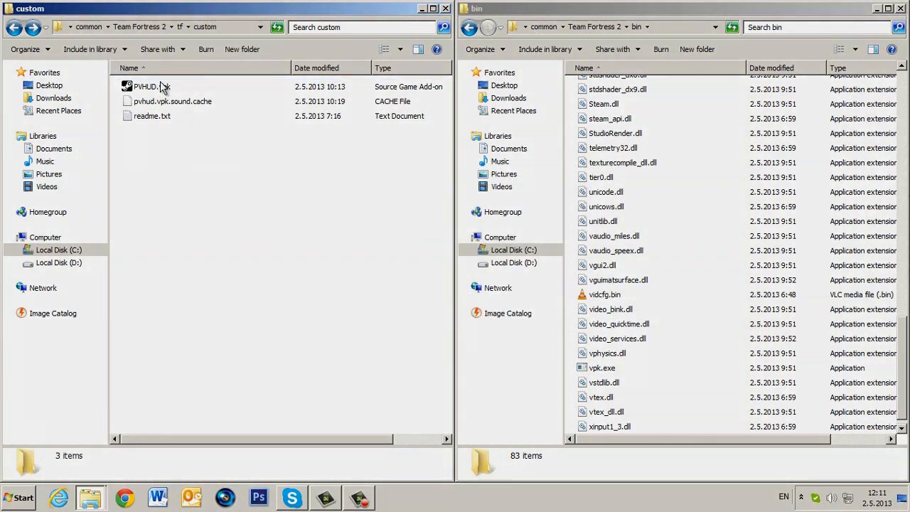
{"action": "mouse_move", "coordinate": [145, 87]}
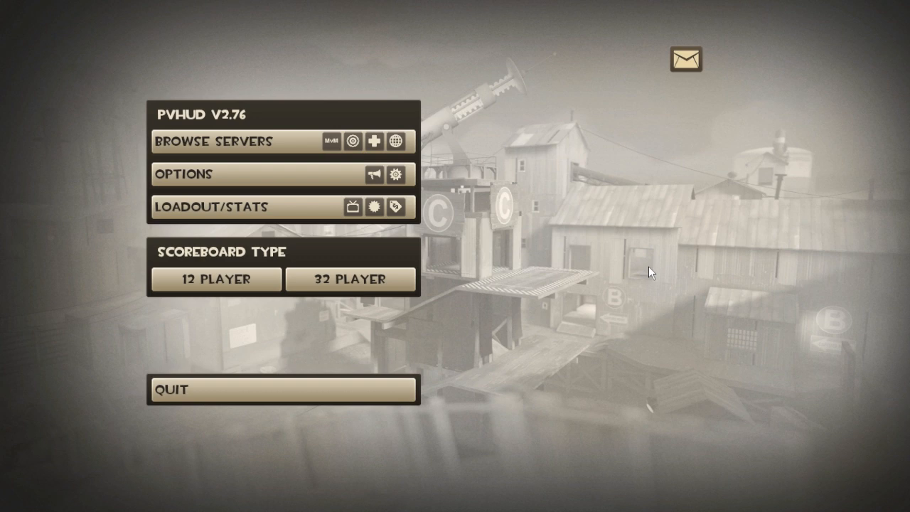
{"action": "mouse_move", "coordinate": [504, 119]}
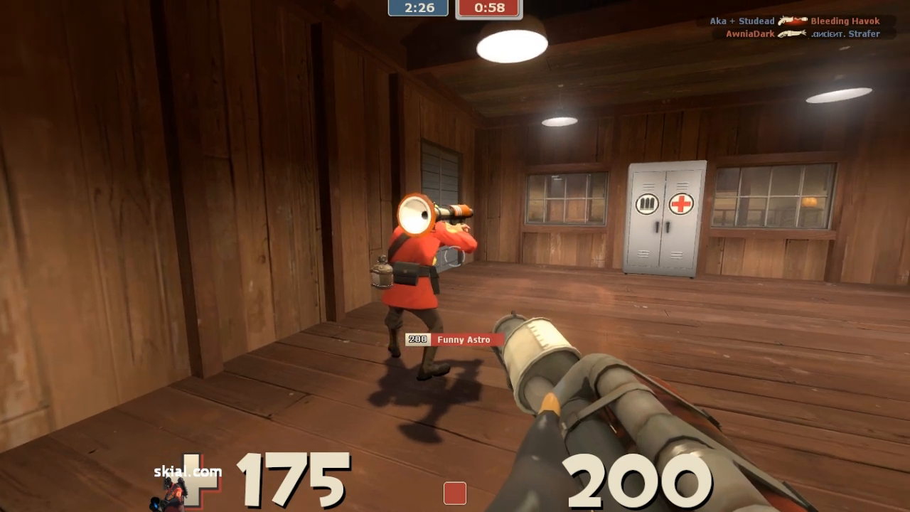
Step: Play Team Fortress 2 with the PVHUD v2.76 menu and in-game HUD, then return to the desktop
{"action": "key", "text": "Escape"}
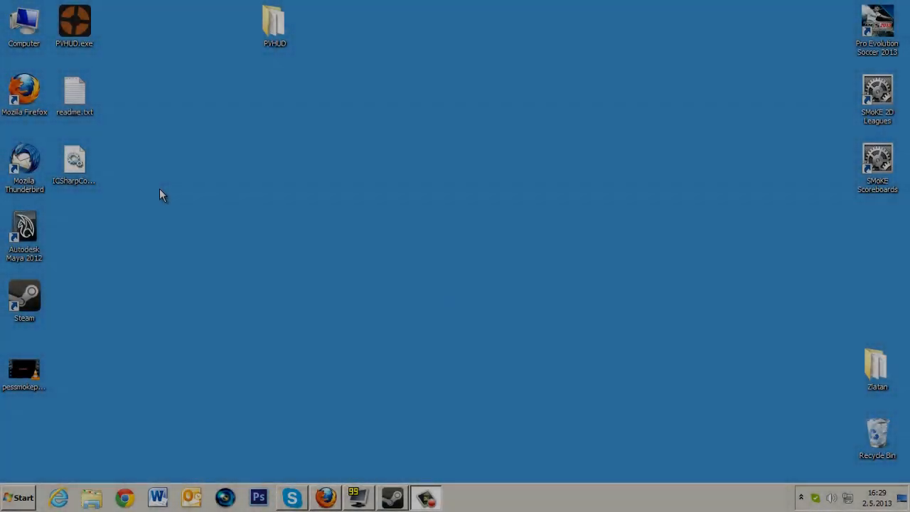
{"action": "mouse_move", "coordinate": [121, 84]}
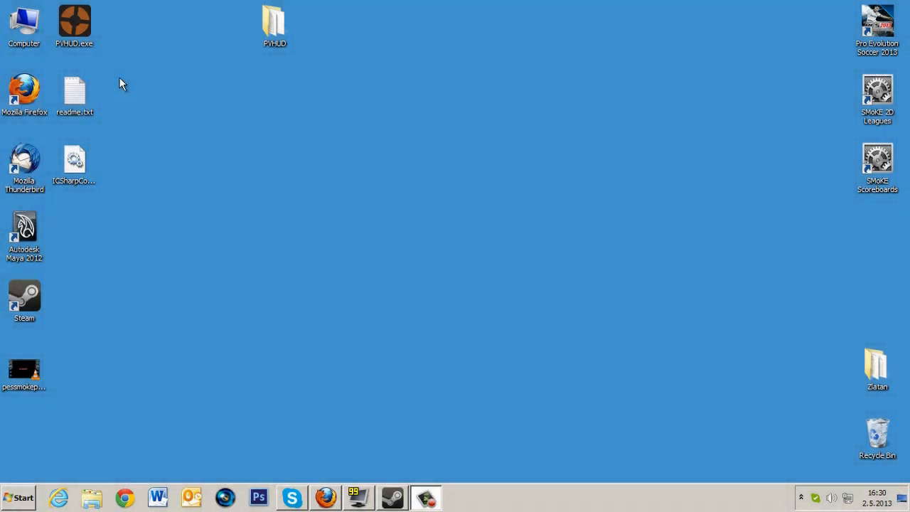
{"action": "mouse_move", "coordinate": [82, 39]}
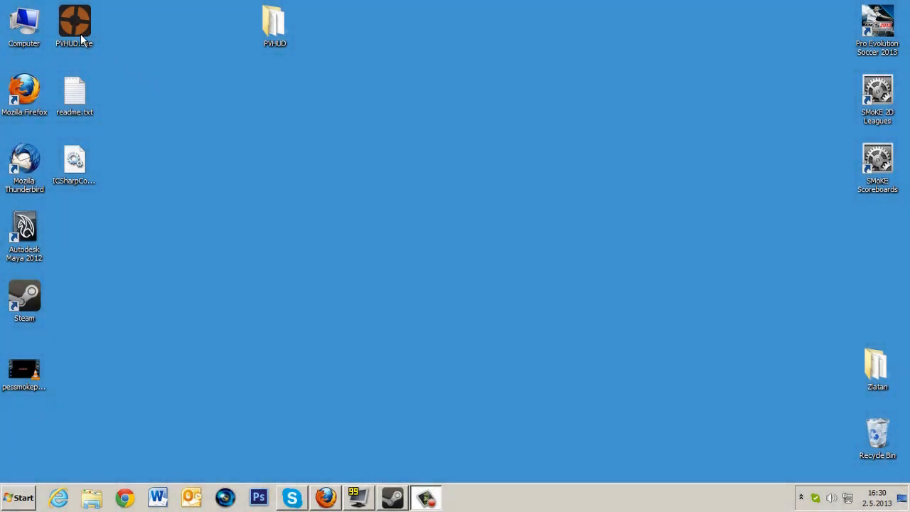
Step: Run PVHUD.exe, install the HUD and dismiss the tf directory warning
{"action": "left_click", "coordinate": [74, 25]}
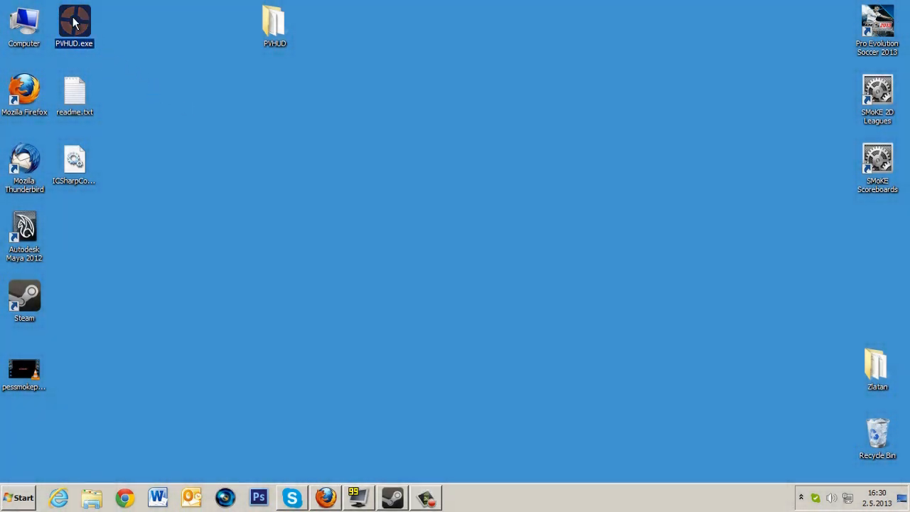
{"action": "mouse_move", "coordinate": [74, 25]}
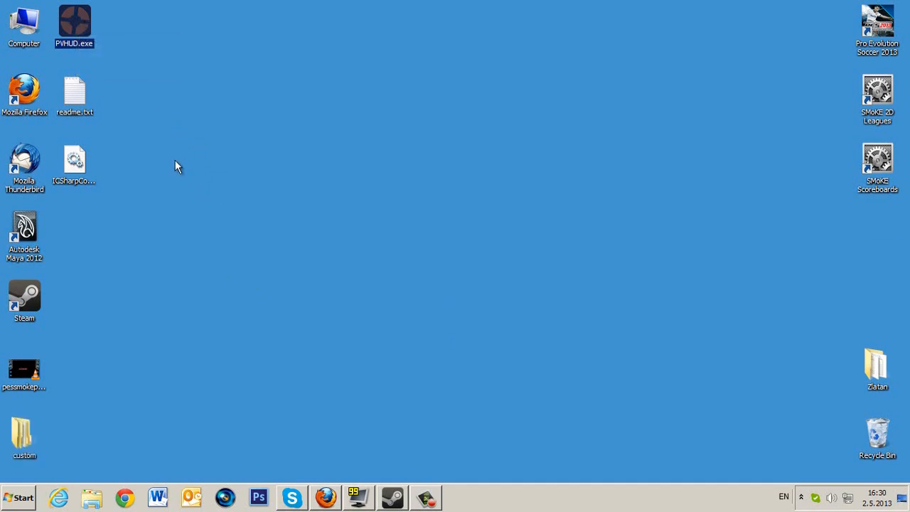
{"action": "mouse_move", "coordinate": [222, 171]}
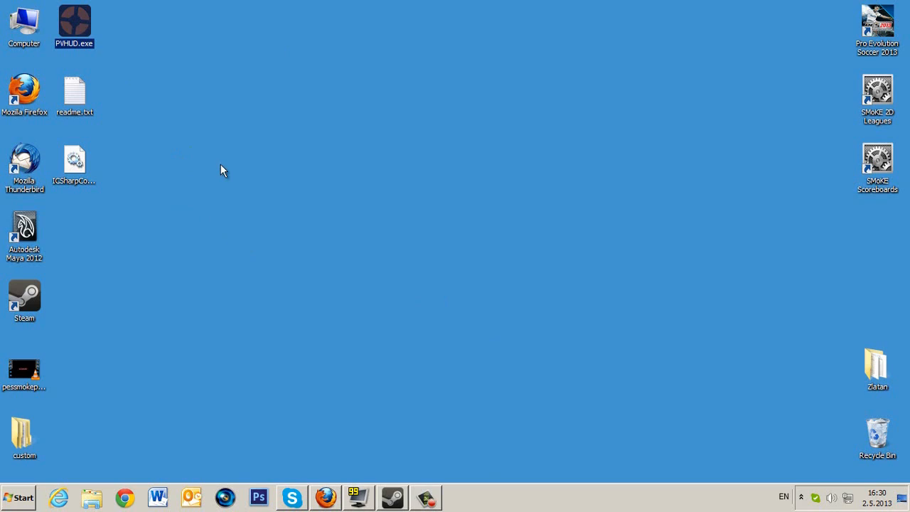
{"action": "double_click", "coordinate": [74, 25]}
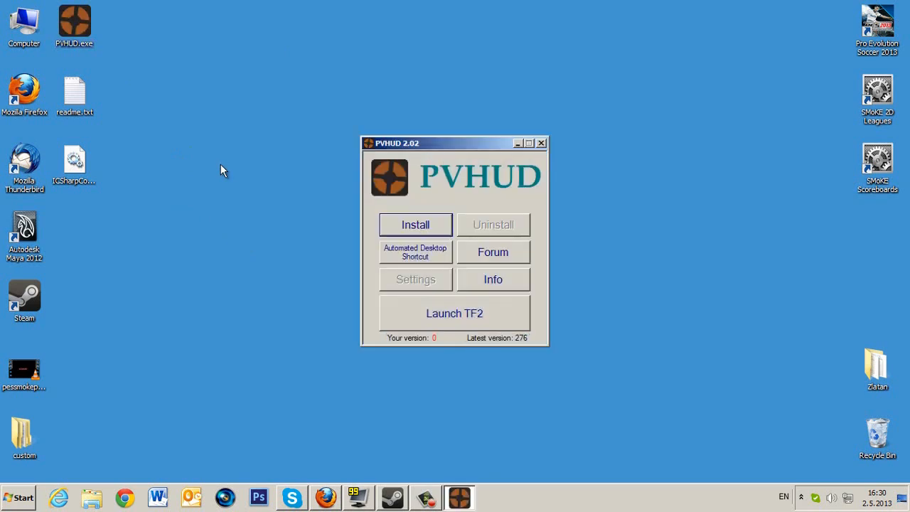
{"action": "left_click", "coordinate": [415, 225]}
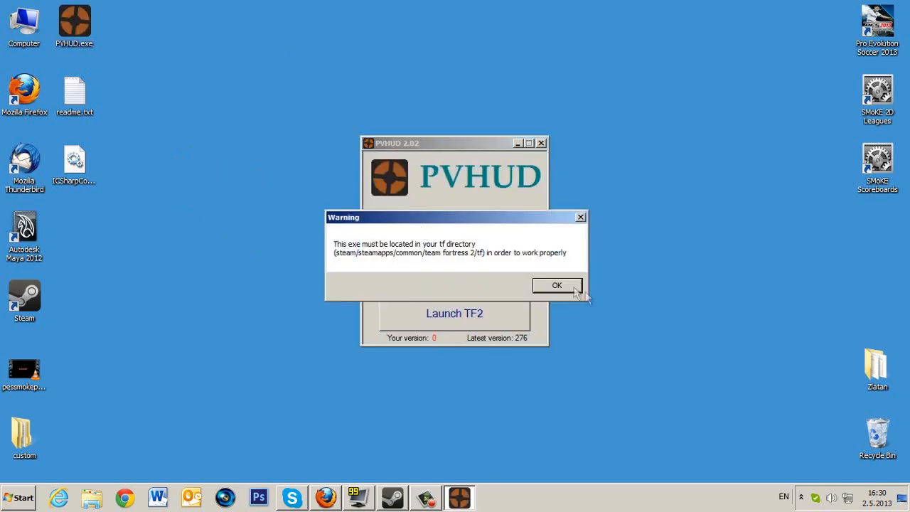
{"action": "left_click", "coordinate": [558, 285]}
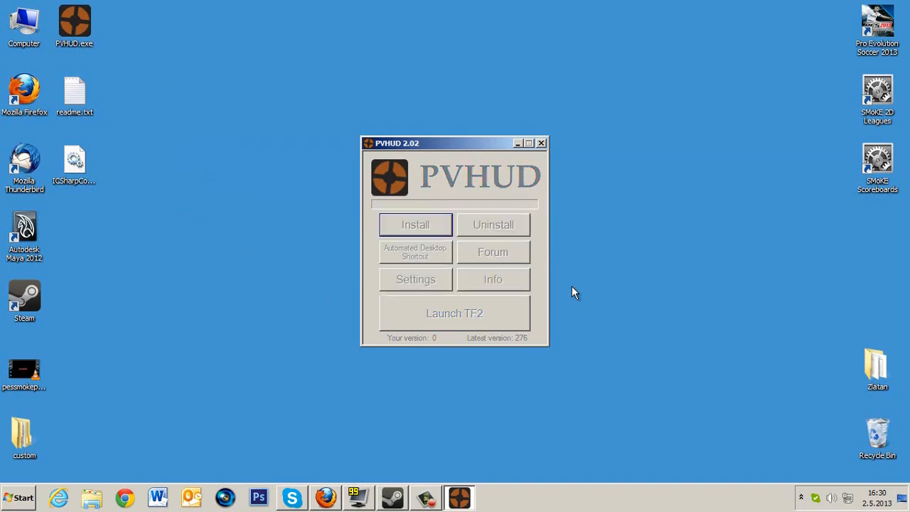
{"action": "mouse_move", "coordinate": [562, 287]}
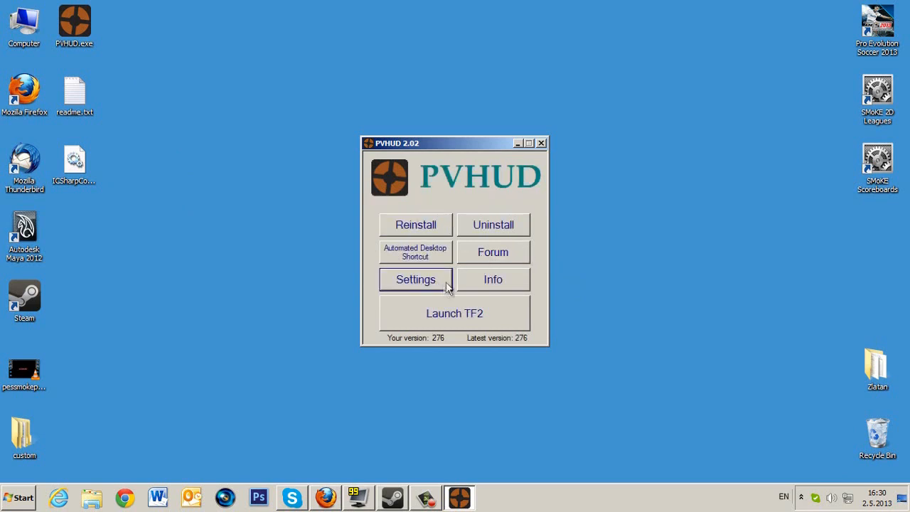
Step: In HUD Options choose the TF2 Default main menu with Team and Class menus and apply
{"action": "left_click", "coordinate": [415, 278]}
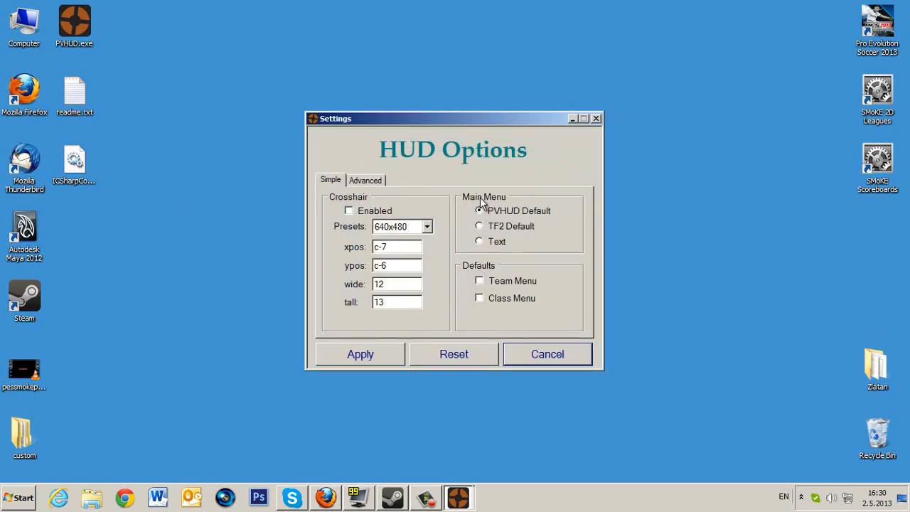
{"action": "left_click", "coordinate": [479, 211]}
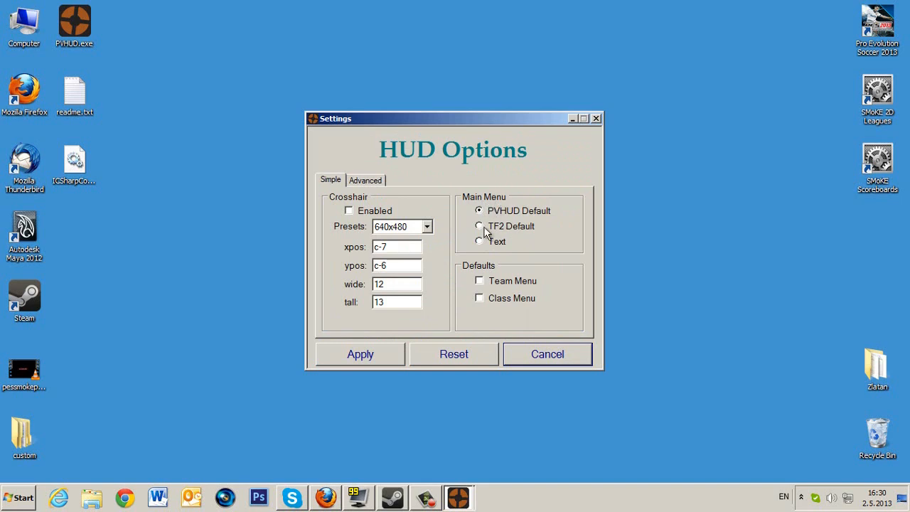
{"action": "mouse_move", "coordinate": [481, 229]}
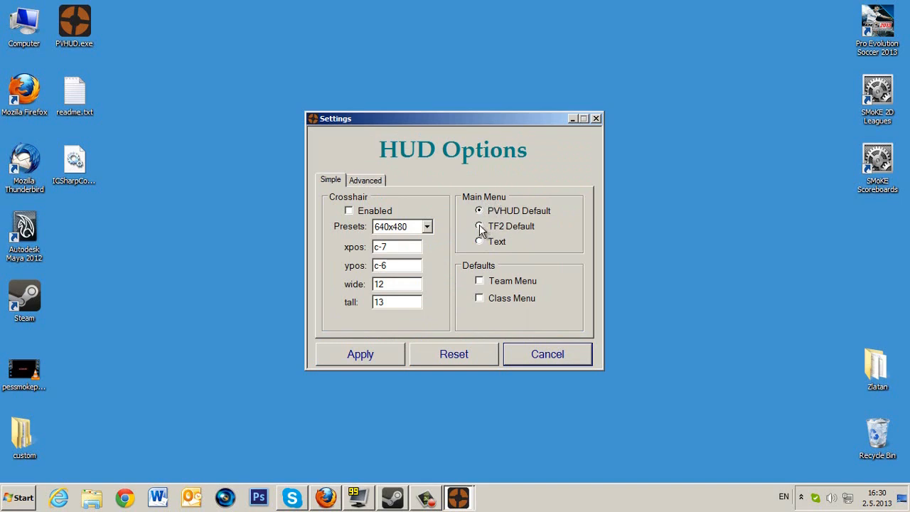
{"action": "left_click", "coordinate": [479, 227]}
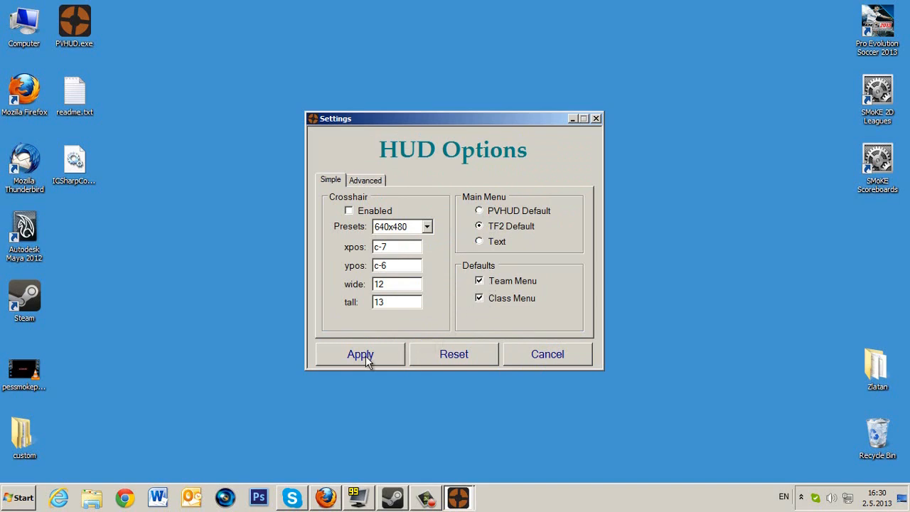
{"action": "left_click", "coordinate": [360, 354]}
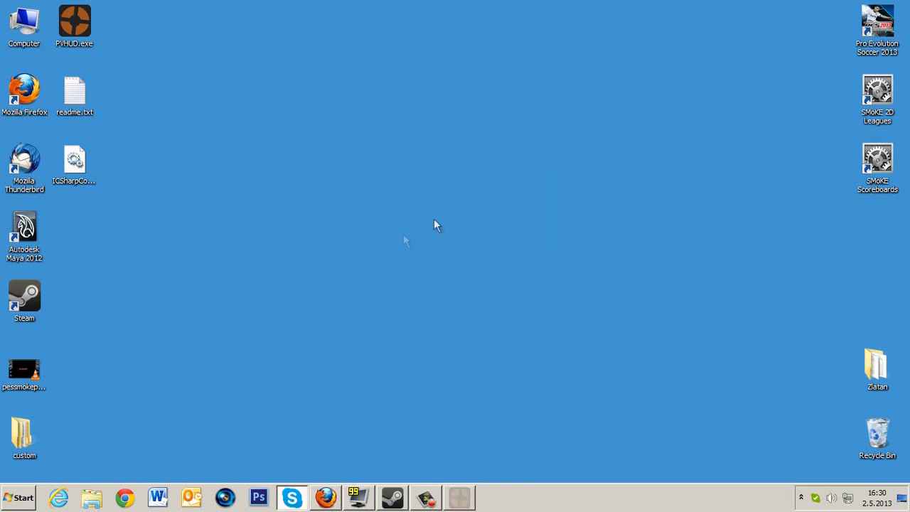
Step: Browse to Team Fortress 2/tf/custom and create a new folder named hud
{"action": "left_click", "coordinate": [24, 433]}
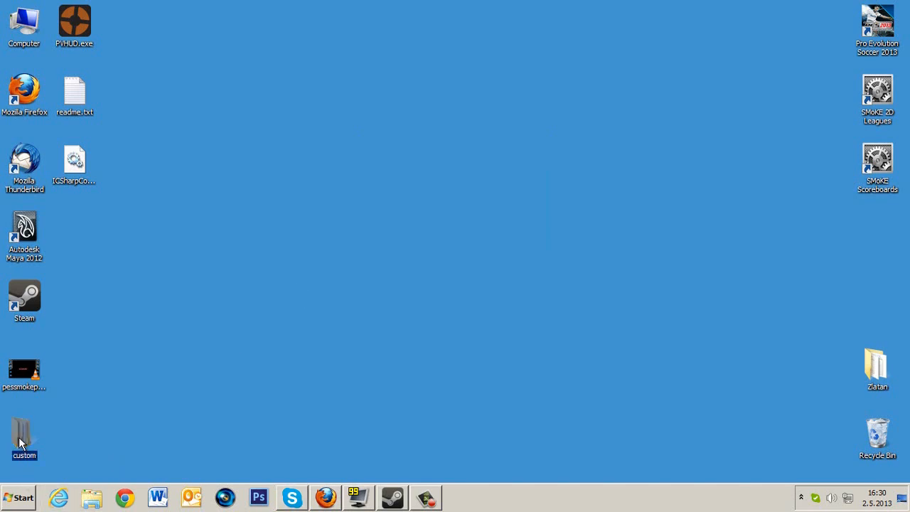
{"action": "double_click", "coordinate": [23, 434]}
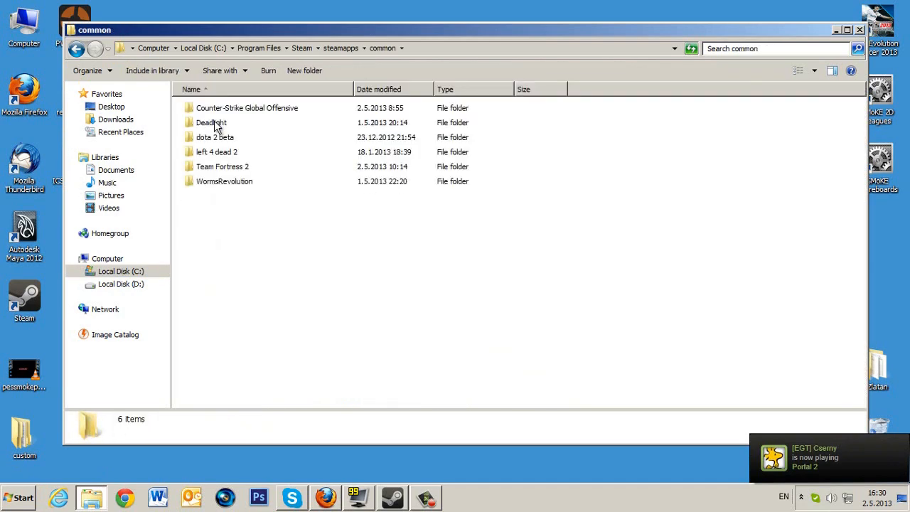
{"action": "double_click", "coordinate": [222, 166]}
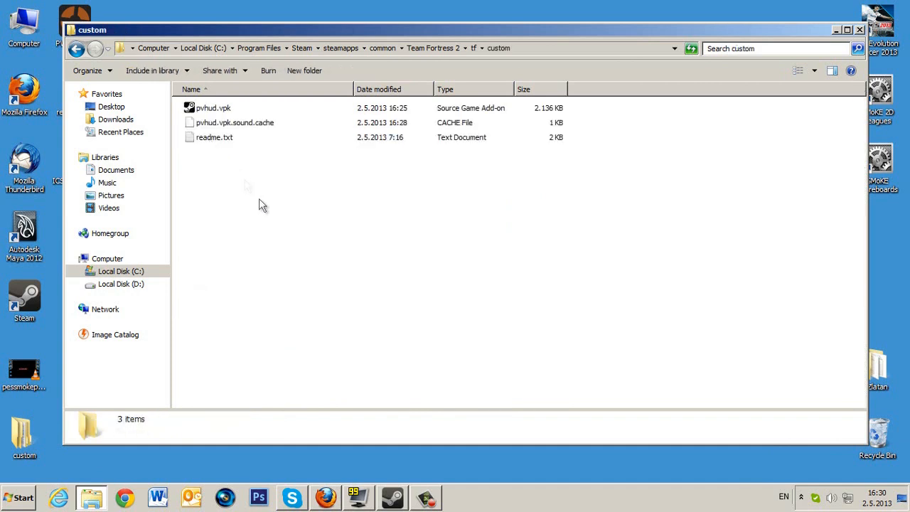
{"action": "right_click", "coordinate": [262, 205]}
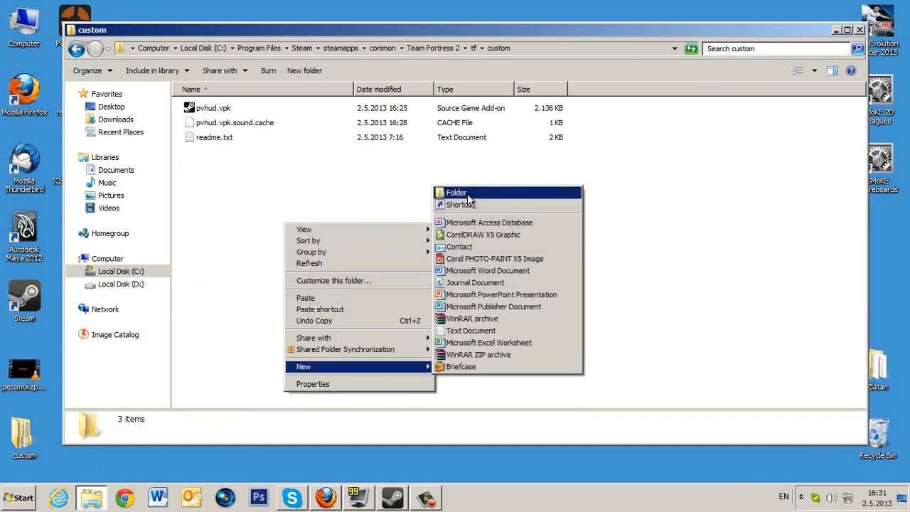
{"action": "left_click", "coordinate": [455, 192]}
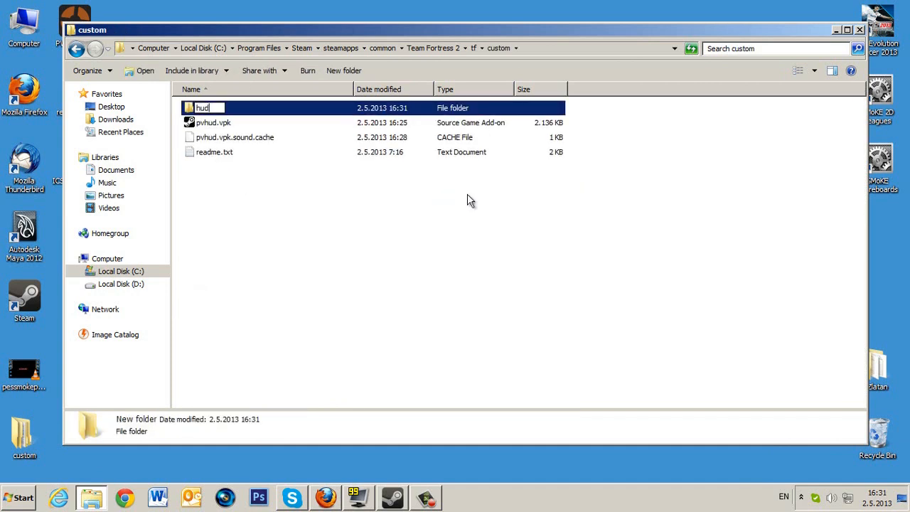
{"action": "double_click", "coordinate": [202, 108]}
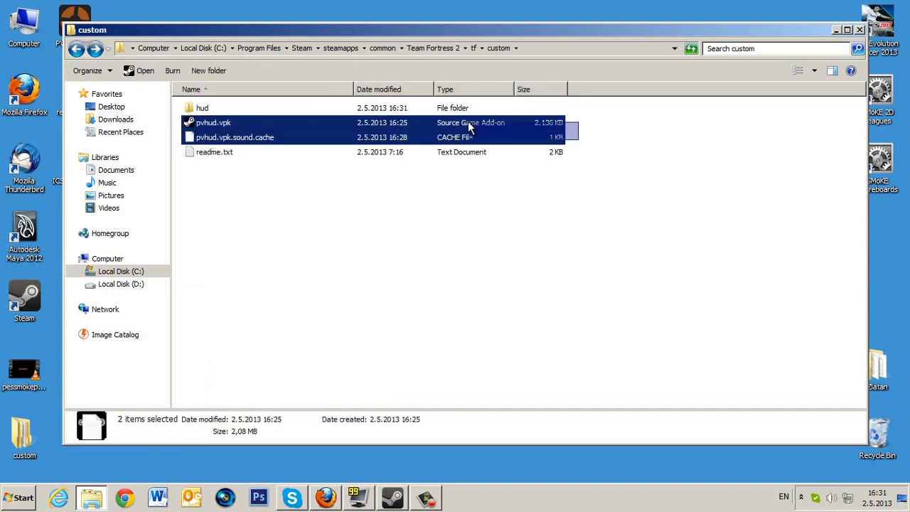
Step: Delete pvhud.vpk and its sound cache file to the Recycle Bin
{"action": "key", "text": "Delete"}
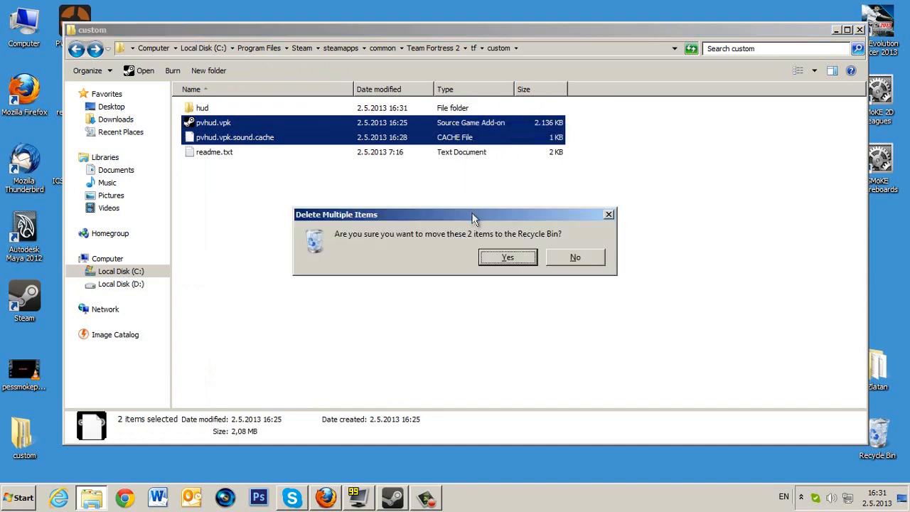
{"action": "left_click", "coordinate": [506, 256]}
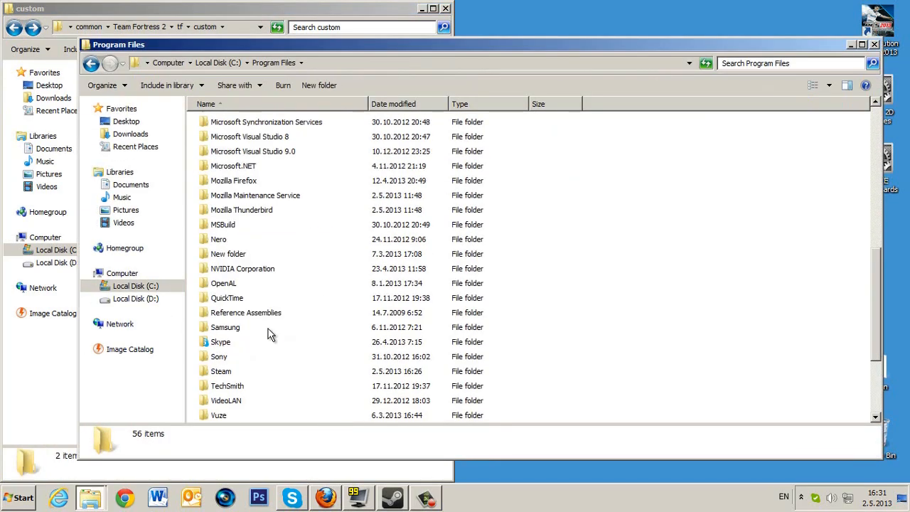
Step: Drag the hud folder onto vpk.exe in the bin folder to build hud.vpk, then close both folder windows
{"action": "double_click", "coordinate": [222, 371]}
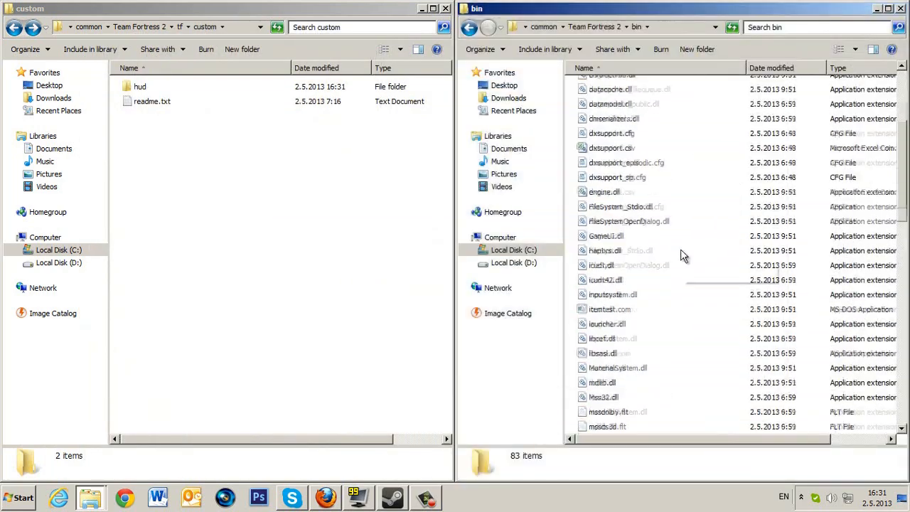
{"action": "scroll", "scroll_direction": "down", "scroll_amount": 3}
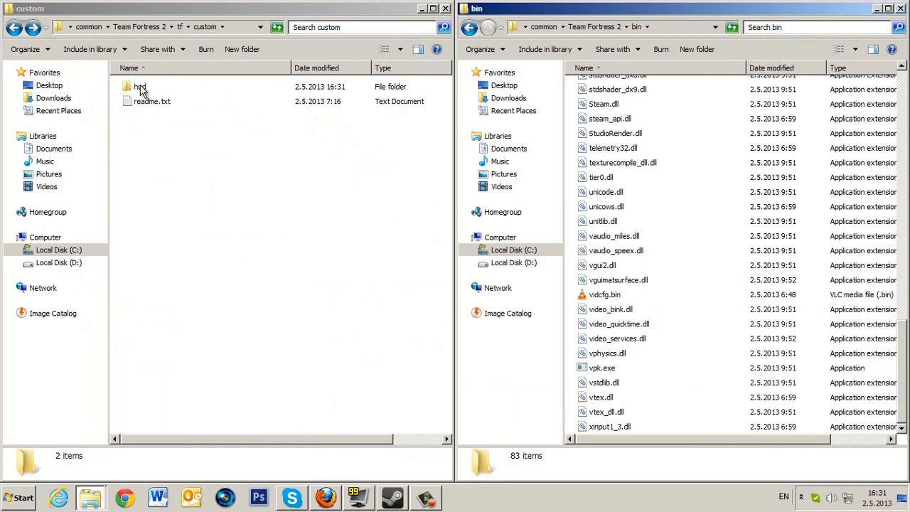
{"action": "double_click", "coordinate": [603, 367]}
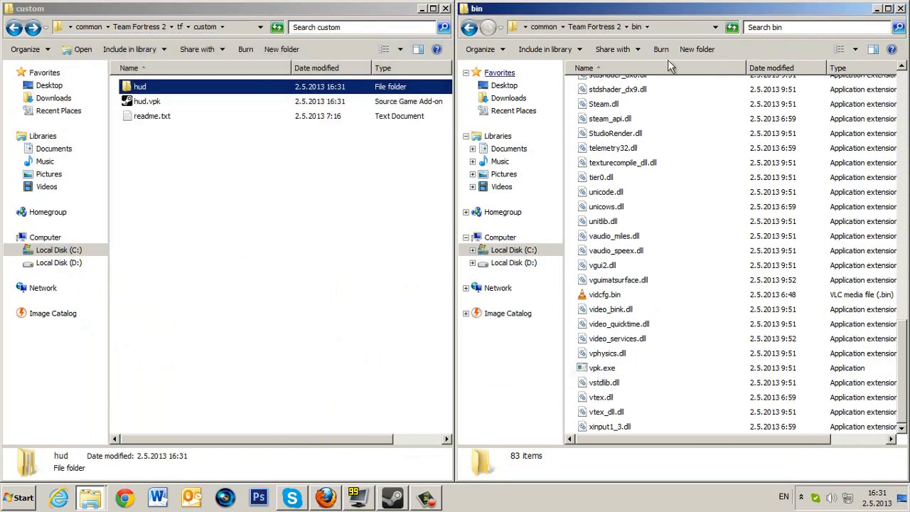
{"action": "left_click", "coordinate": [901, 8]}
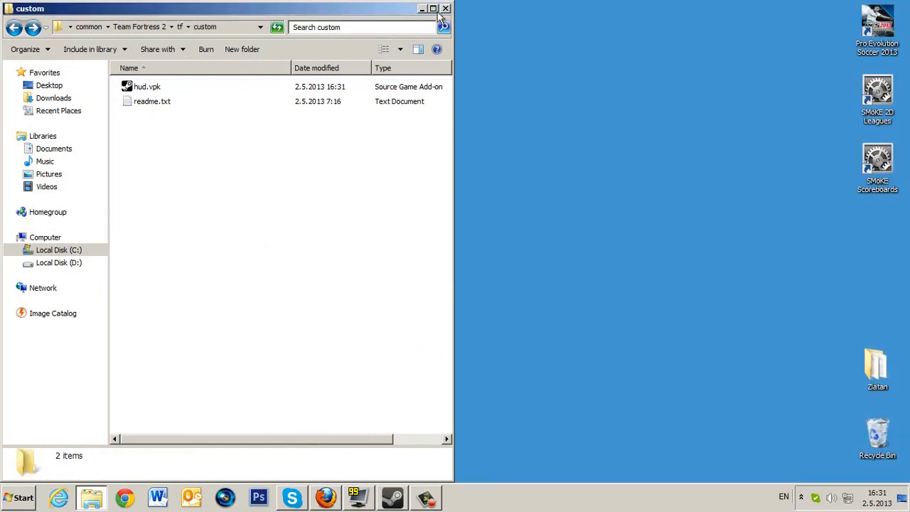
{"action": "left_click", "coordinate": [446, 9]}
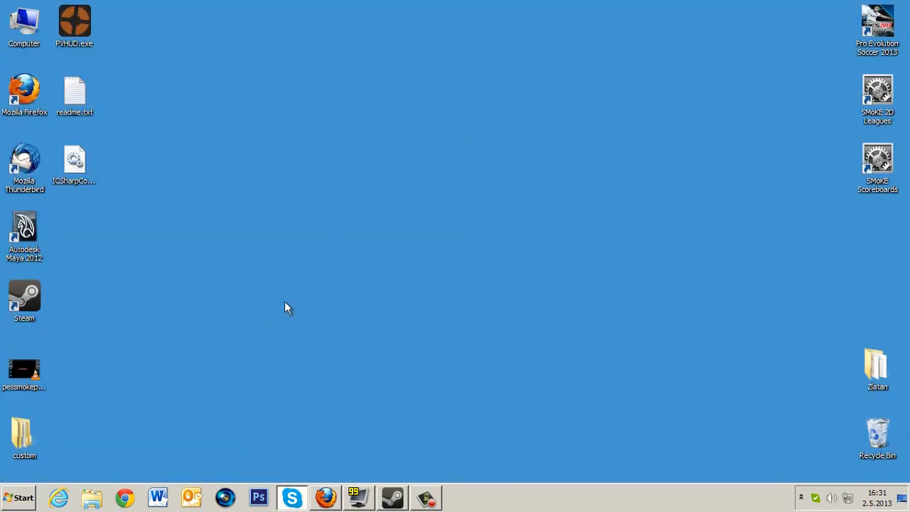
{"action": "mouse_move", "coordinate": [310, 314]}
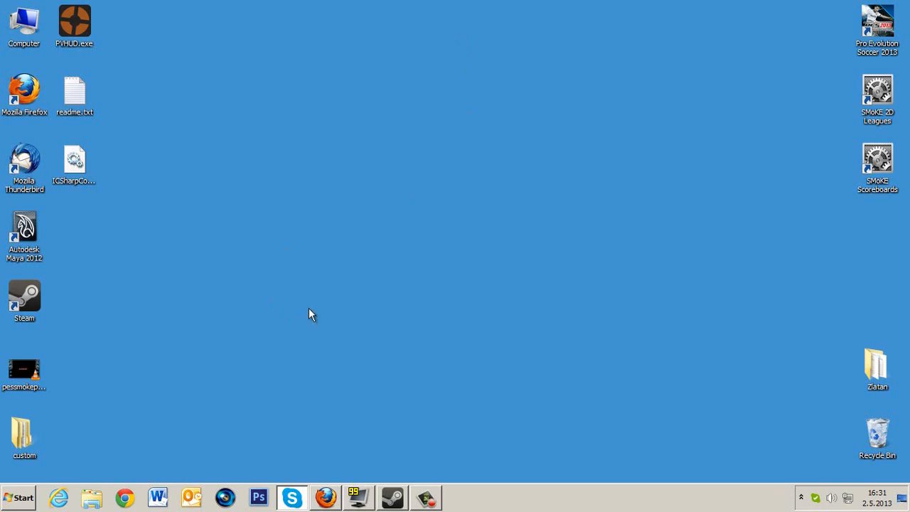
{"action": "mouse_move", "coordinate": [304, 314]}
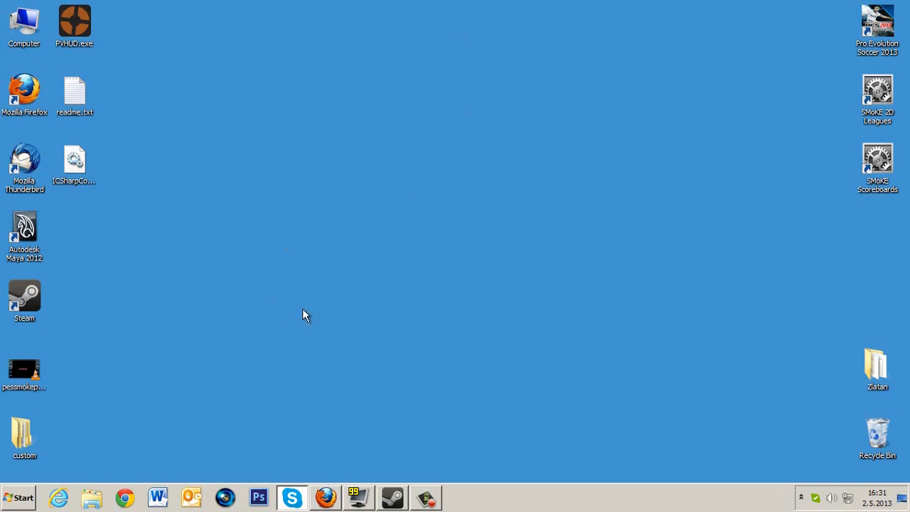